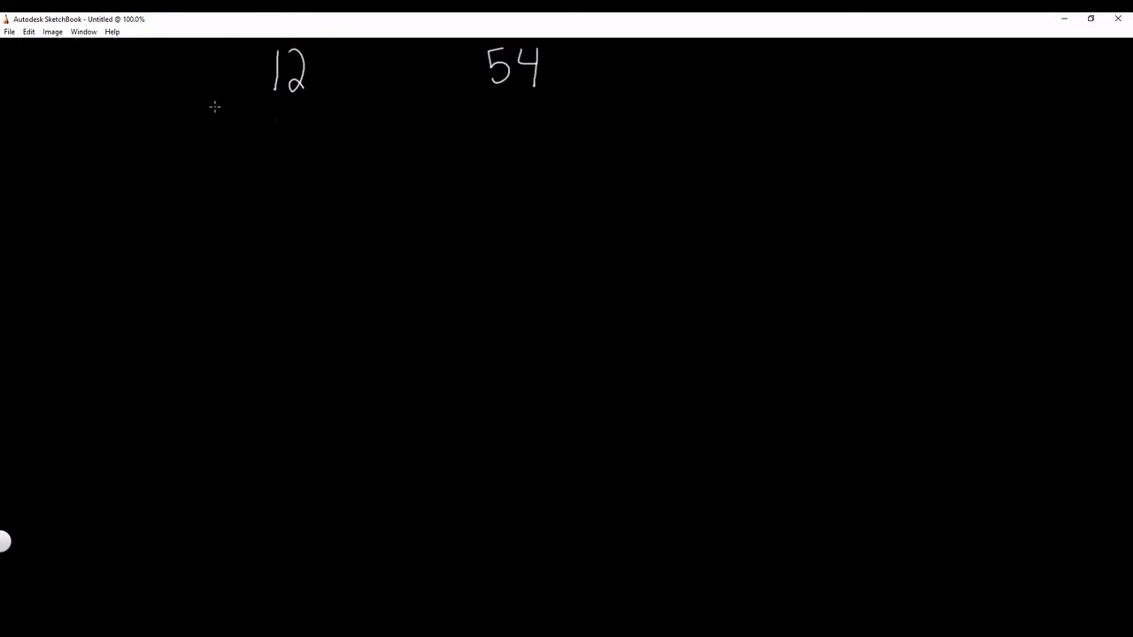
mouse_move(493, 125)
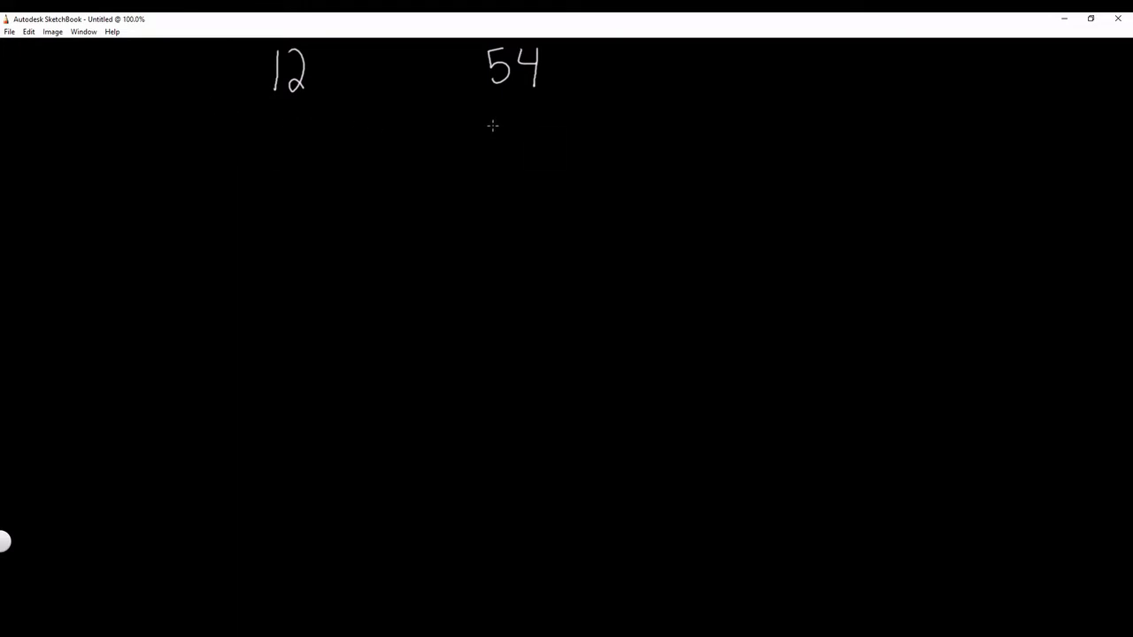
mouse_move(285, 141)
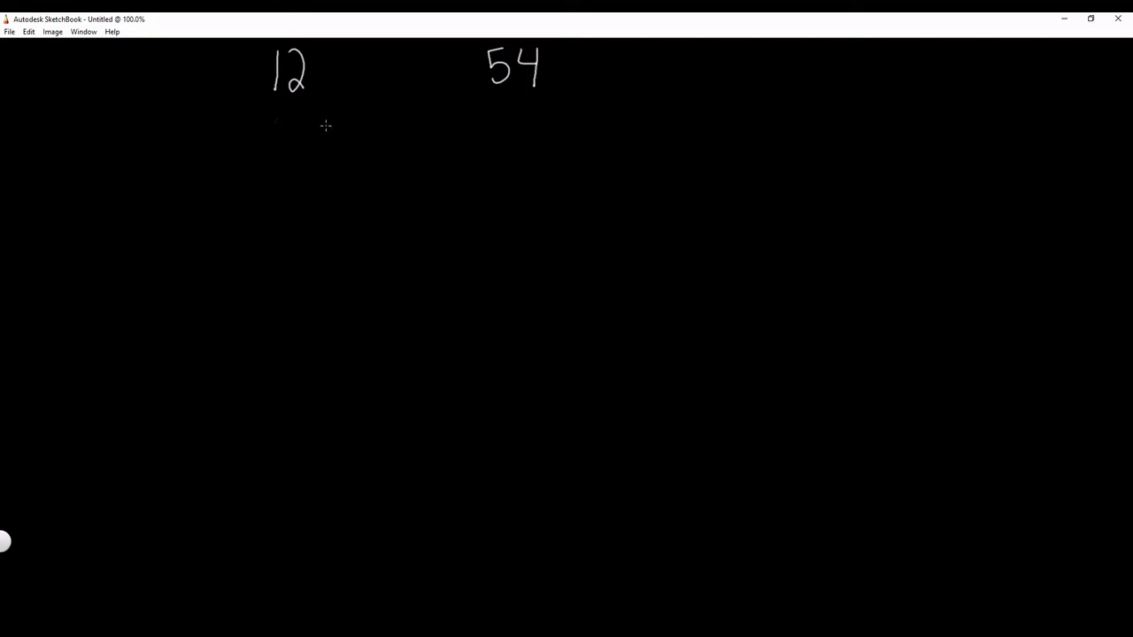
mouse_move(278, 152)
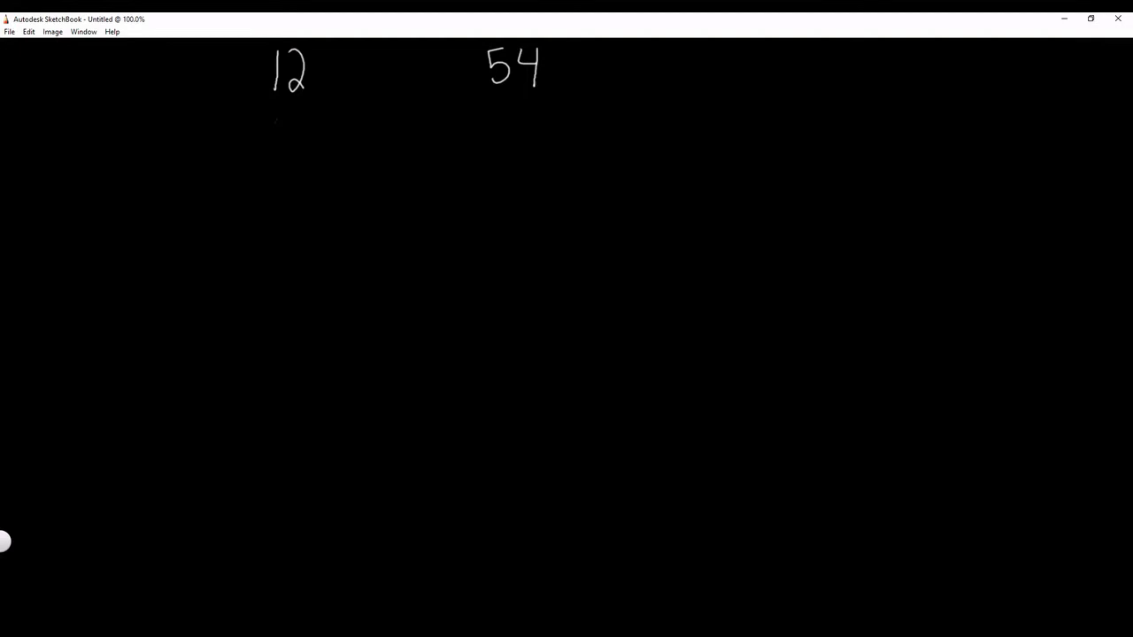
mouse_move(331, 131)
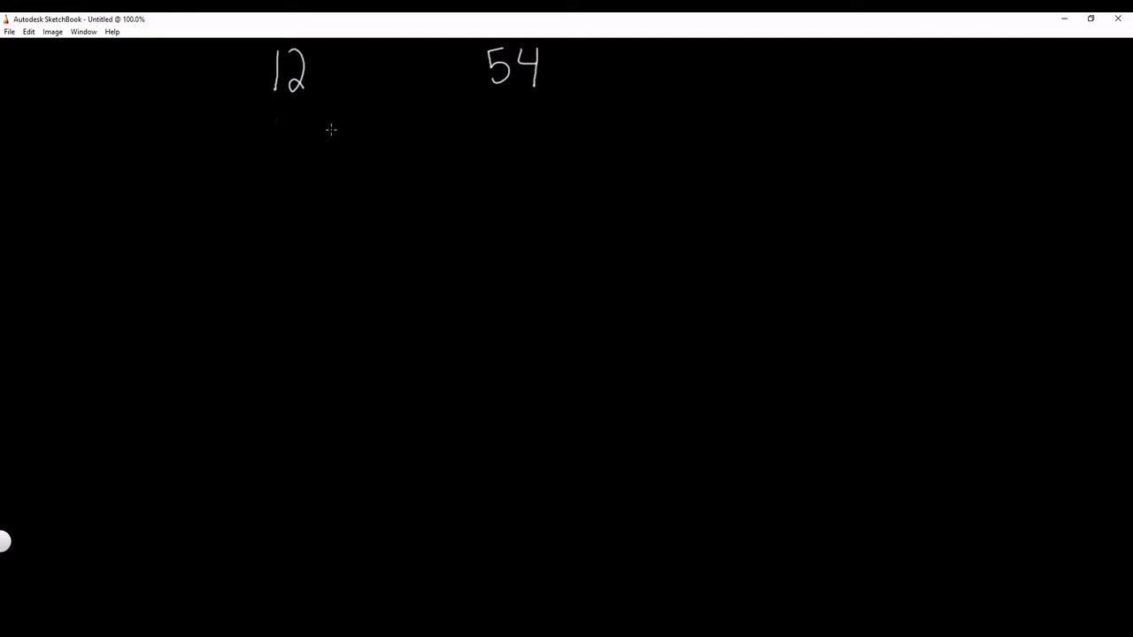
mouse_move(354, 149)
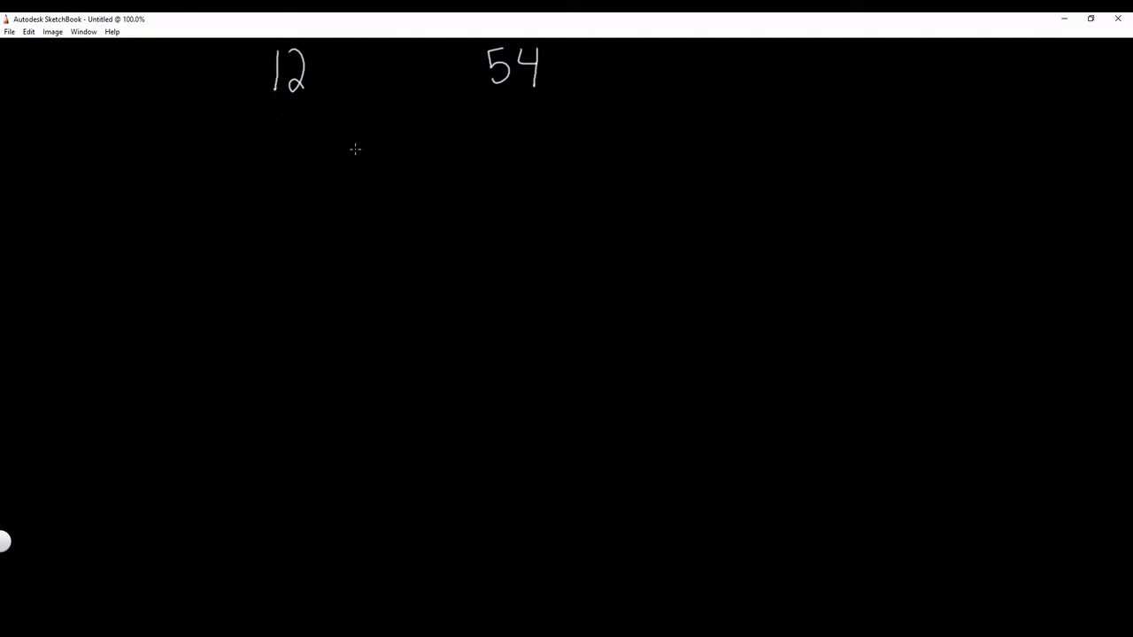
mouse_move(240, 170)
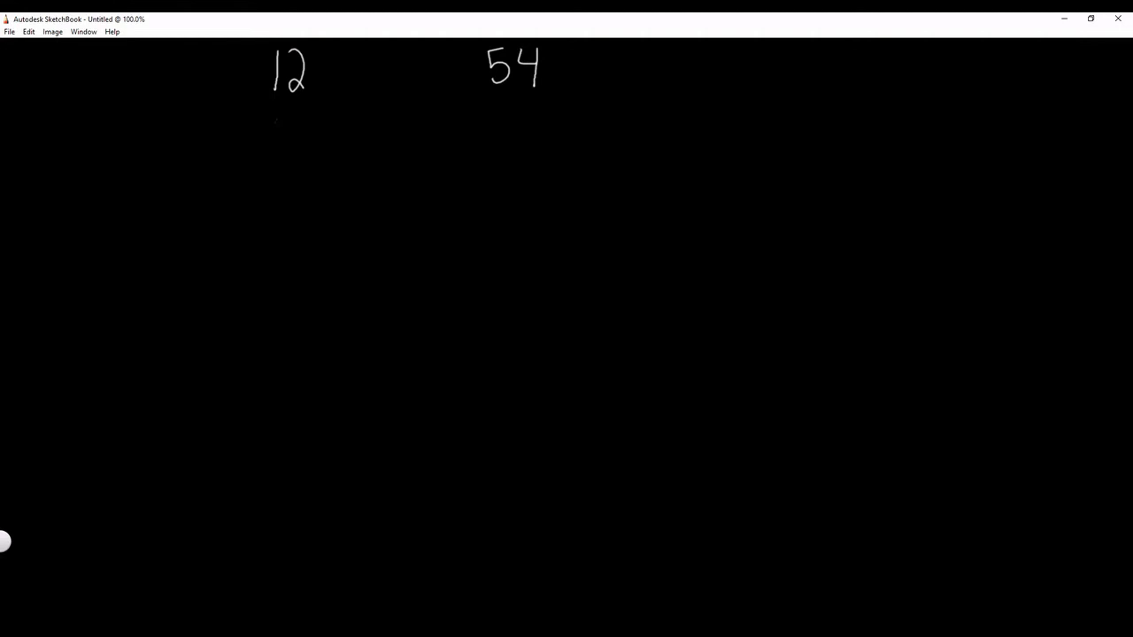
mouse_move(305, 156)
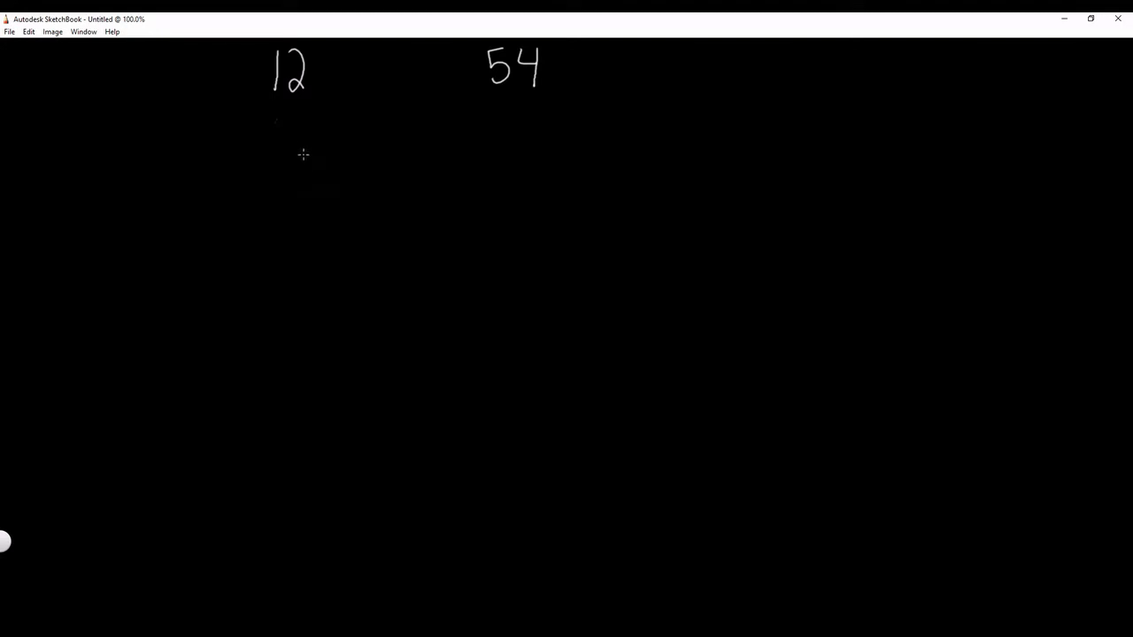
mouse_move(321, 144)
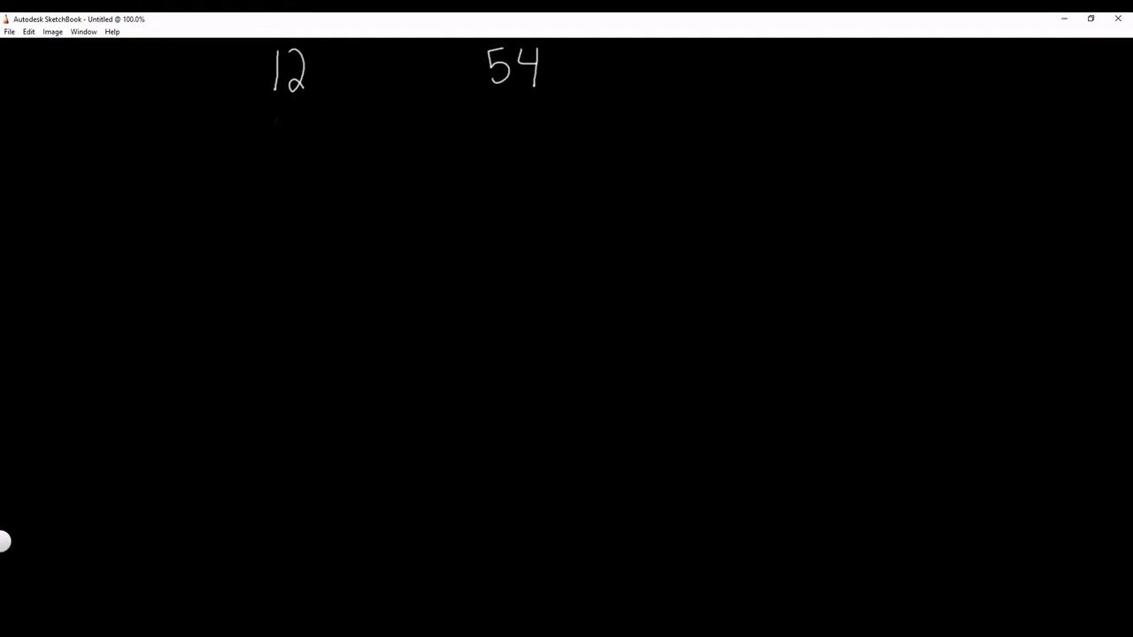
mouse_move(326, 103)
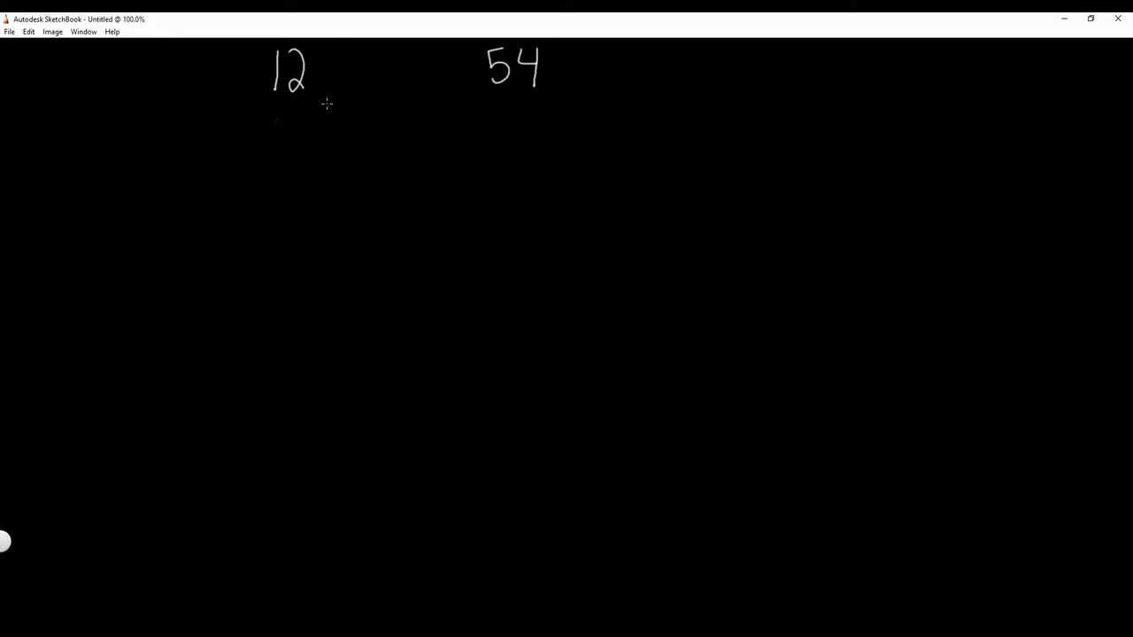
mouse_move(322, 145)
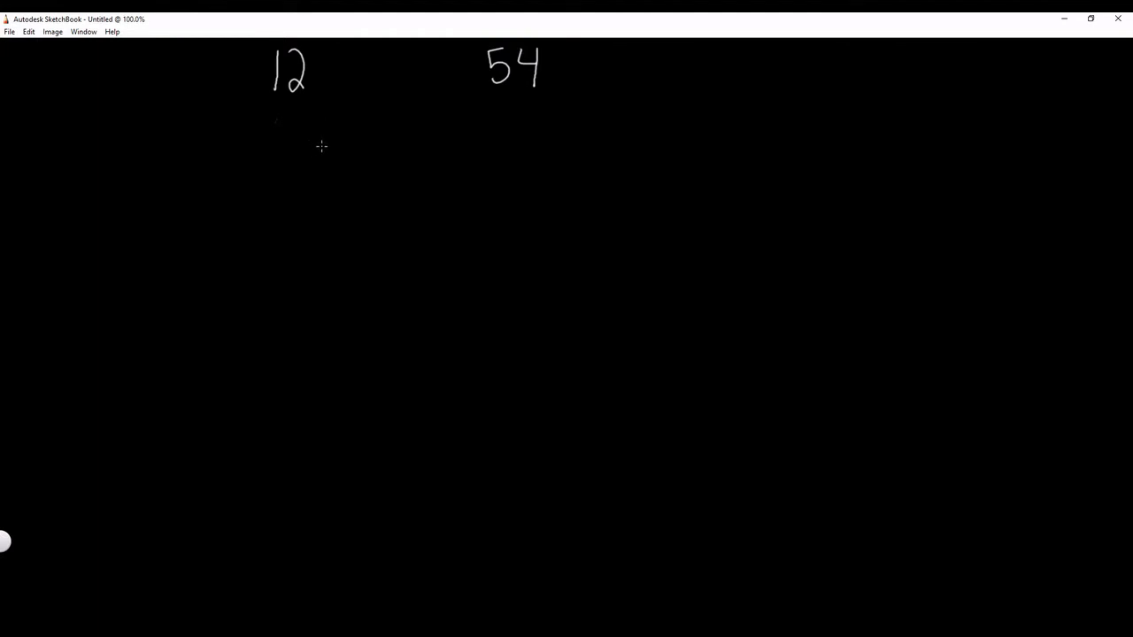
mouse_move(331, 95)
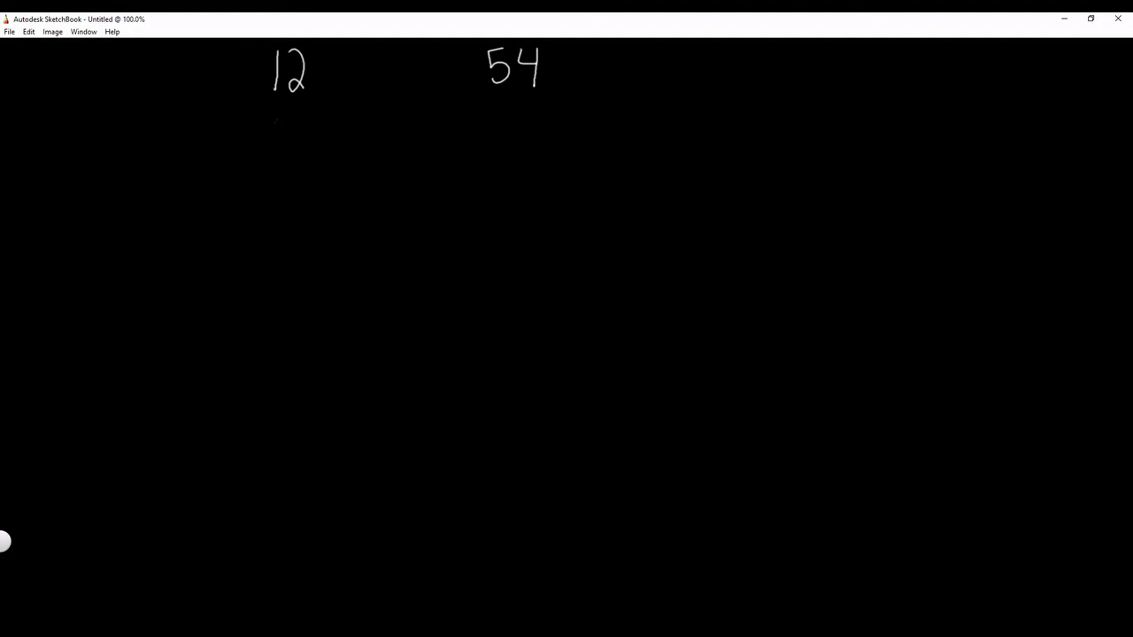
mouse_move(308, 106)
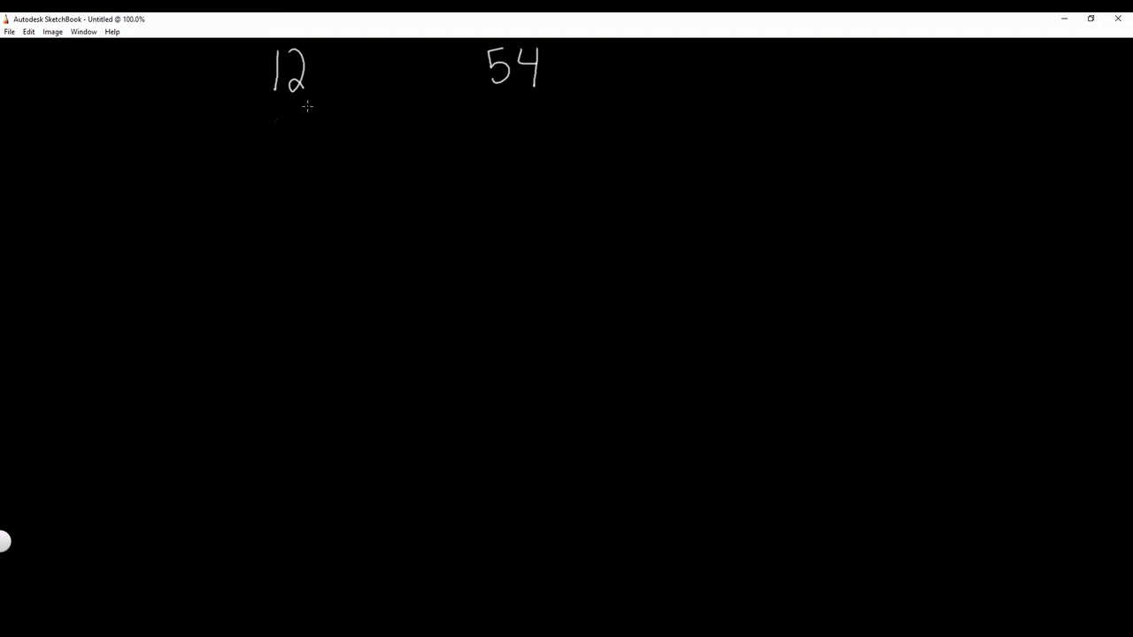
mouse_move(471, 108)
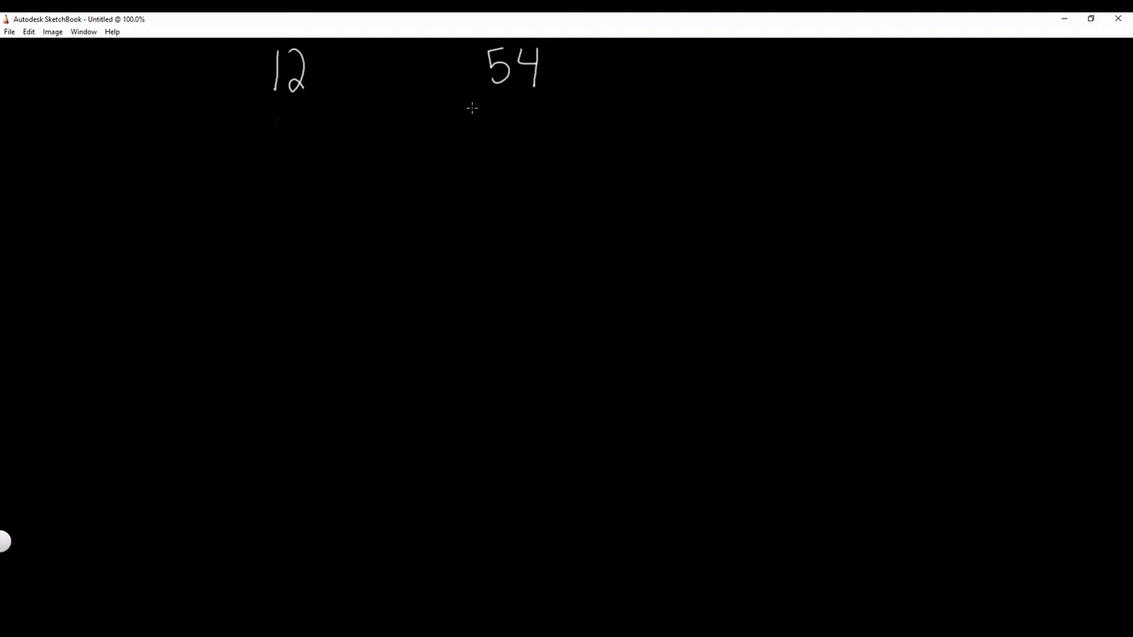
mouse_move(439, 114)
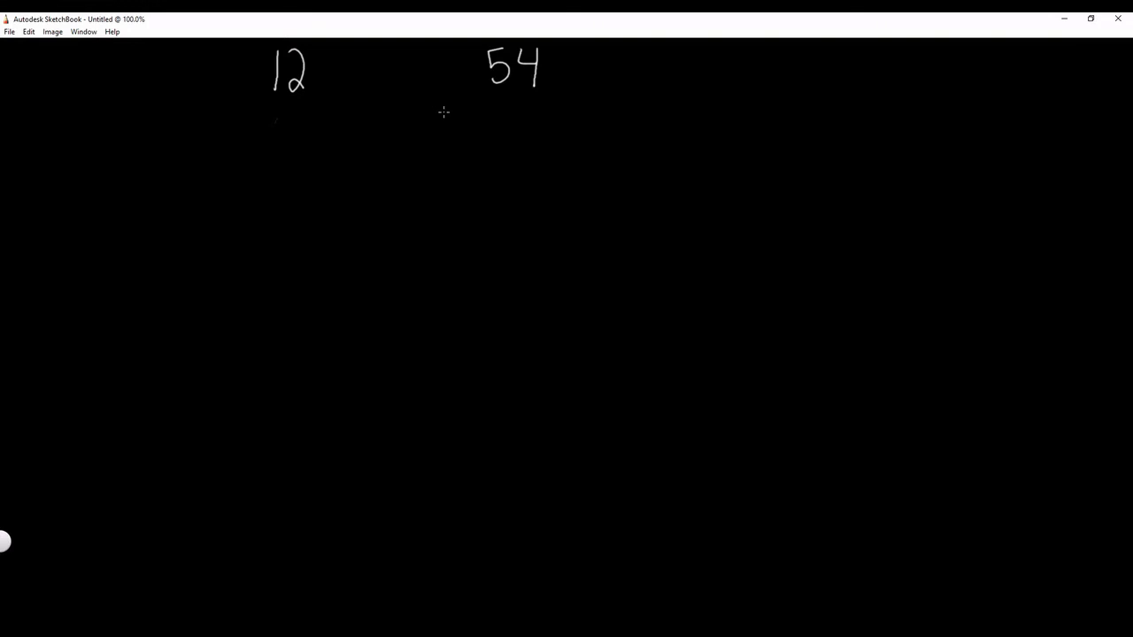
mouse_move(450, 115)
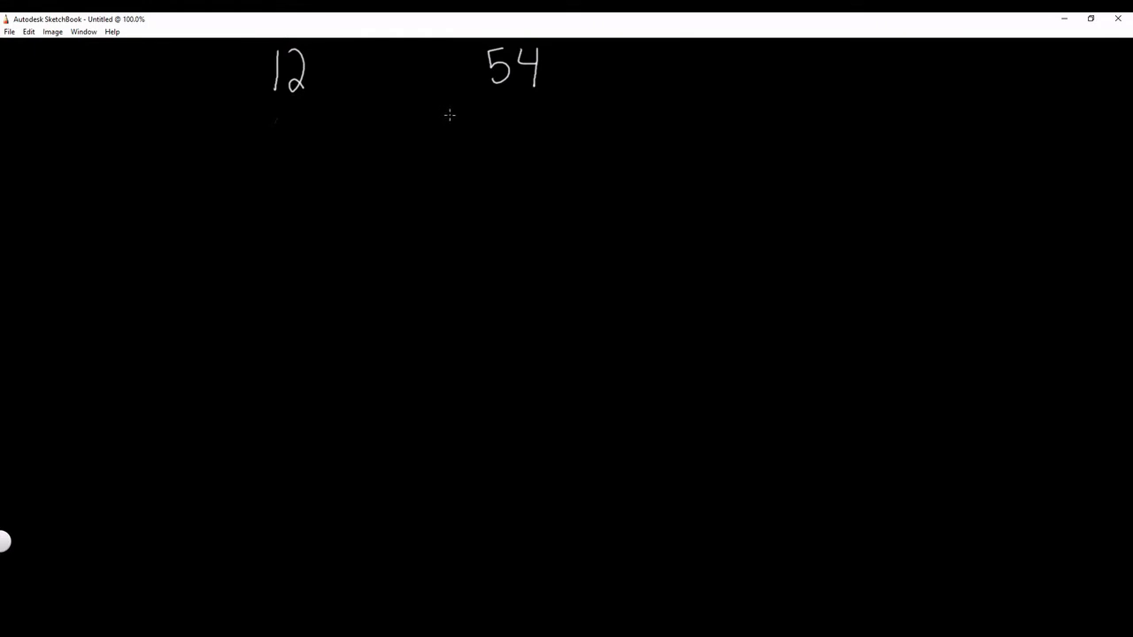
mouse_move(393, 147)
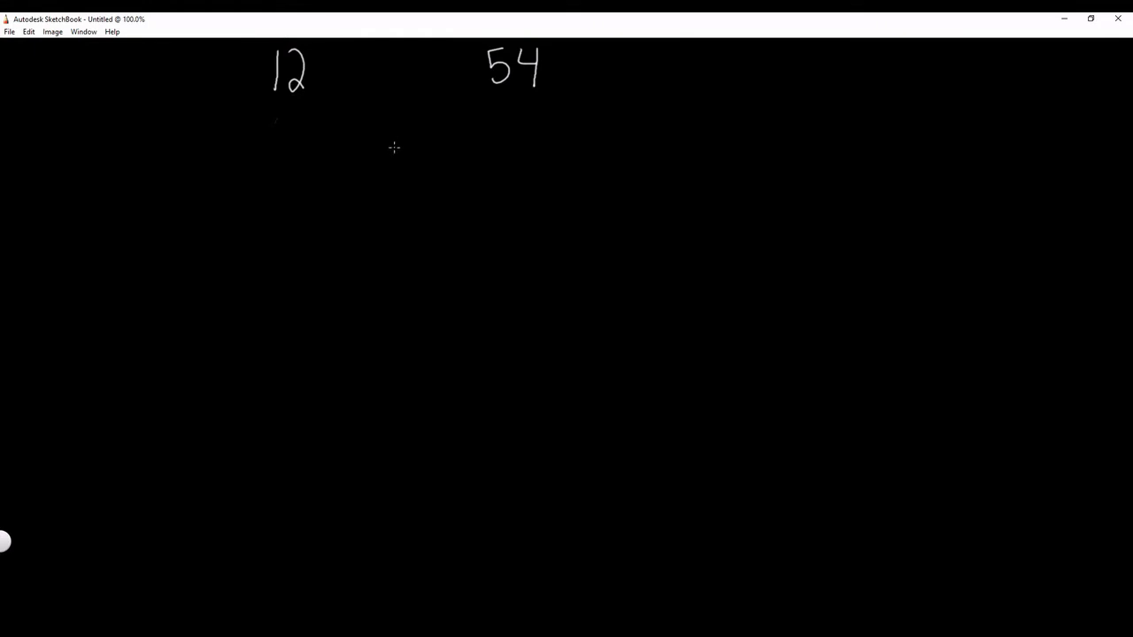
mouse_move(384, 147)
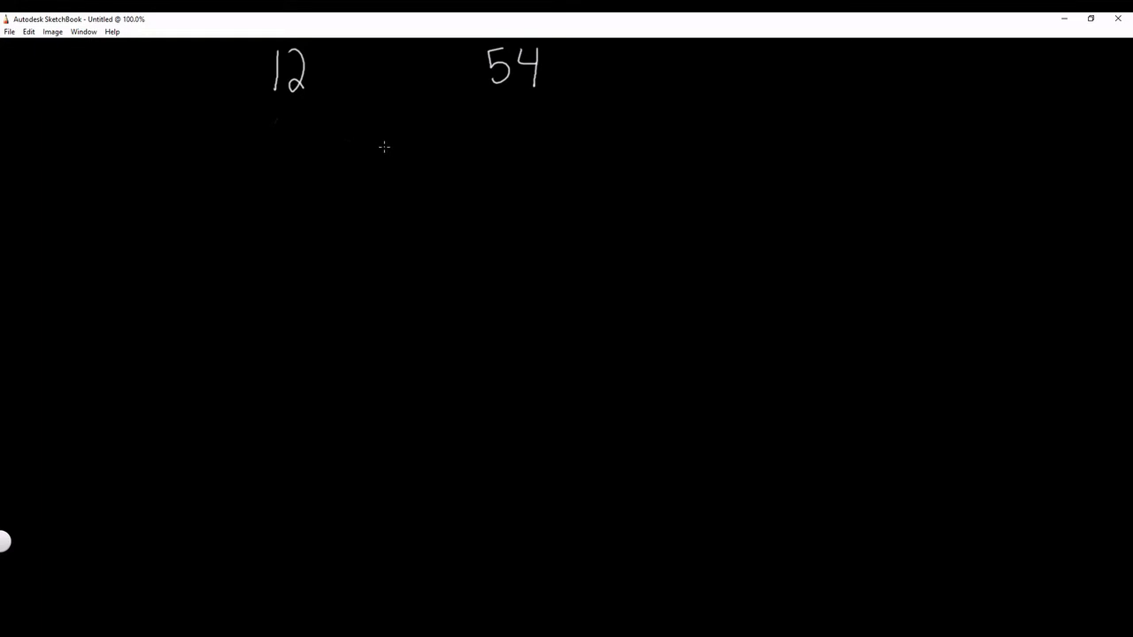
mouse_move(407, 147)
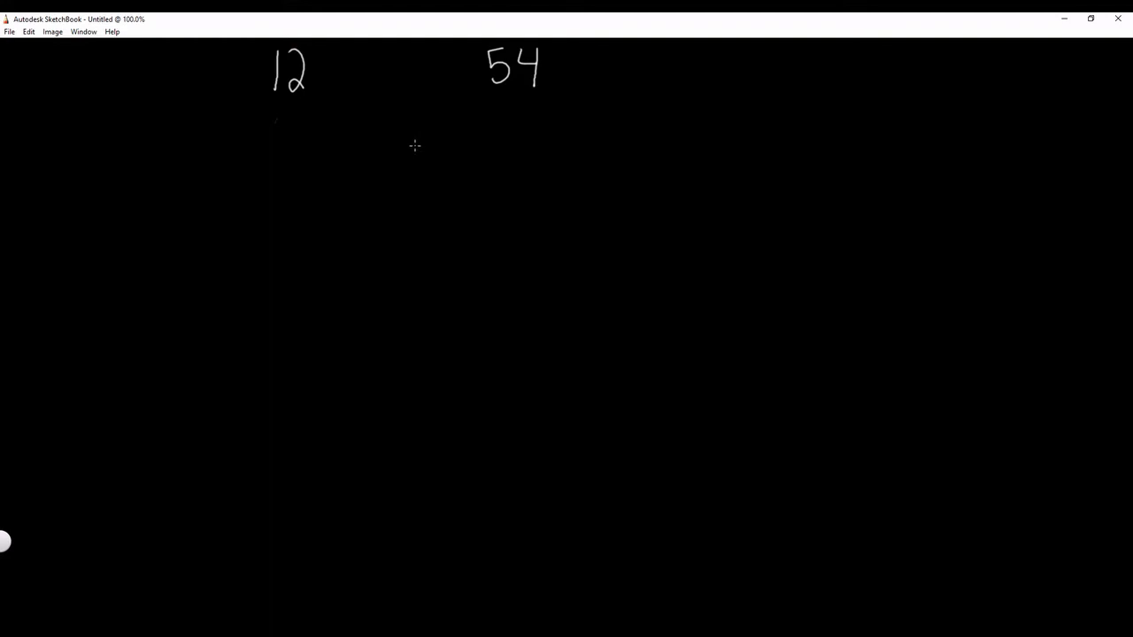
mouse_move(409, 149)
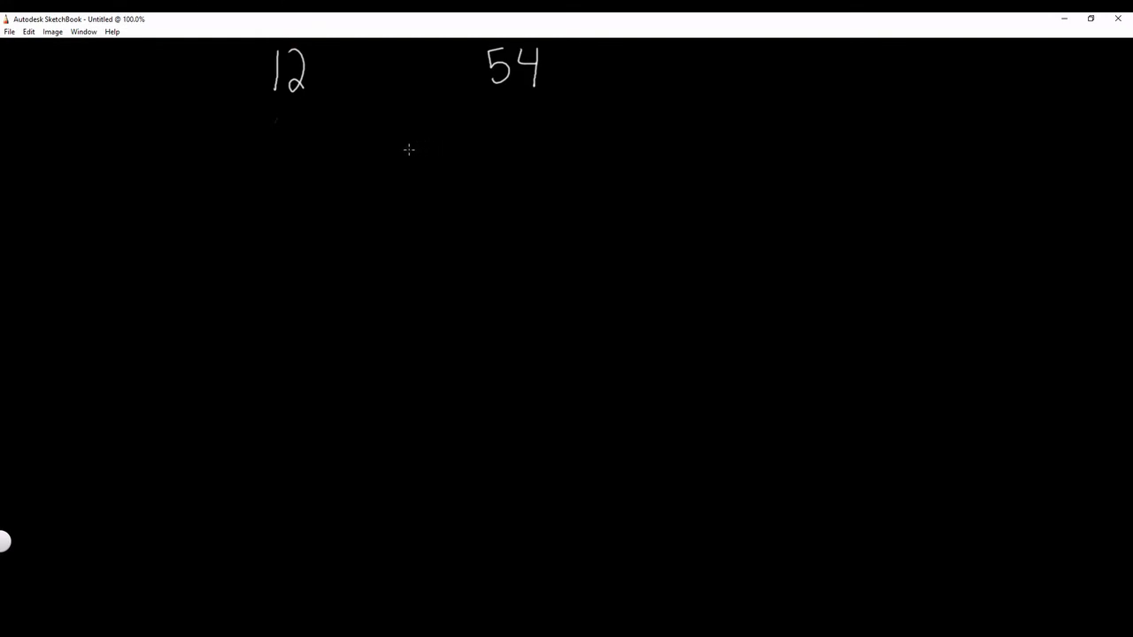
mouse_move(325, 161)
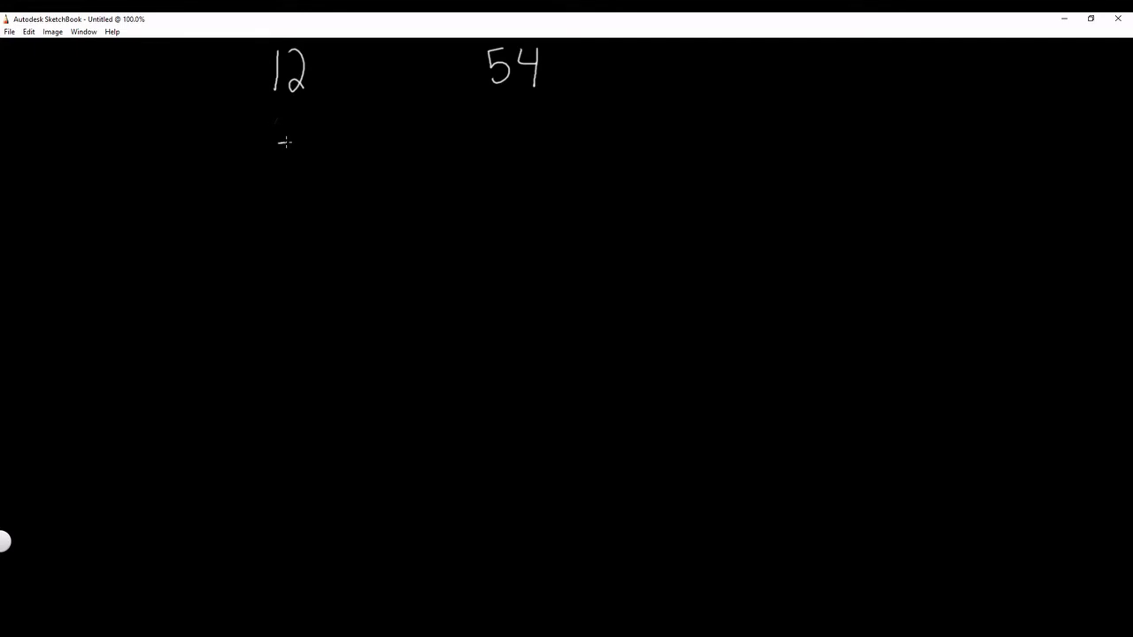
- Complete the modulo row so it reads 54 % 12 = 6
left_click_drag(273, 155, 305, 159)
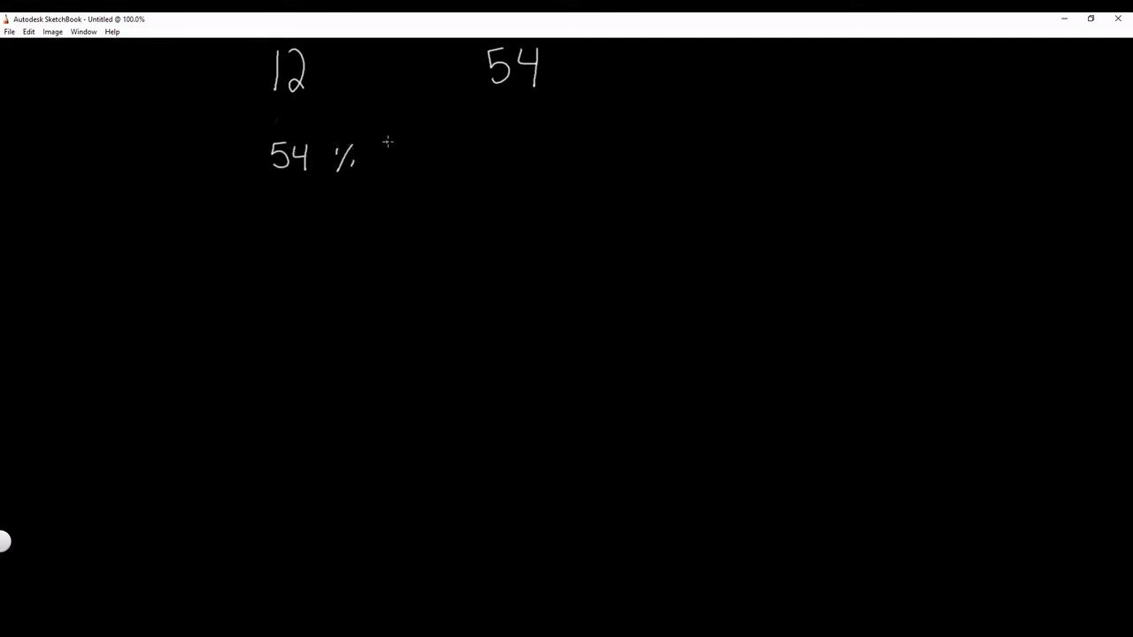
left_click_drag(375, 142, 411, 173)
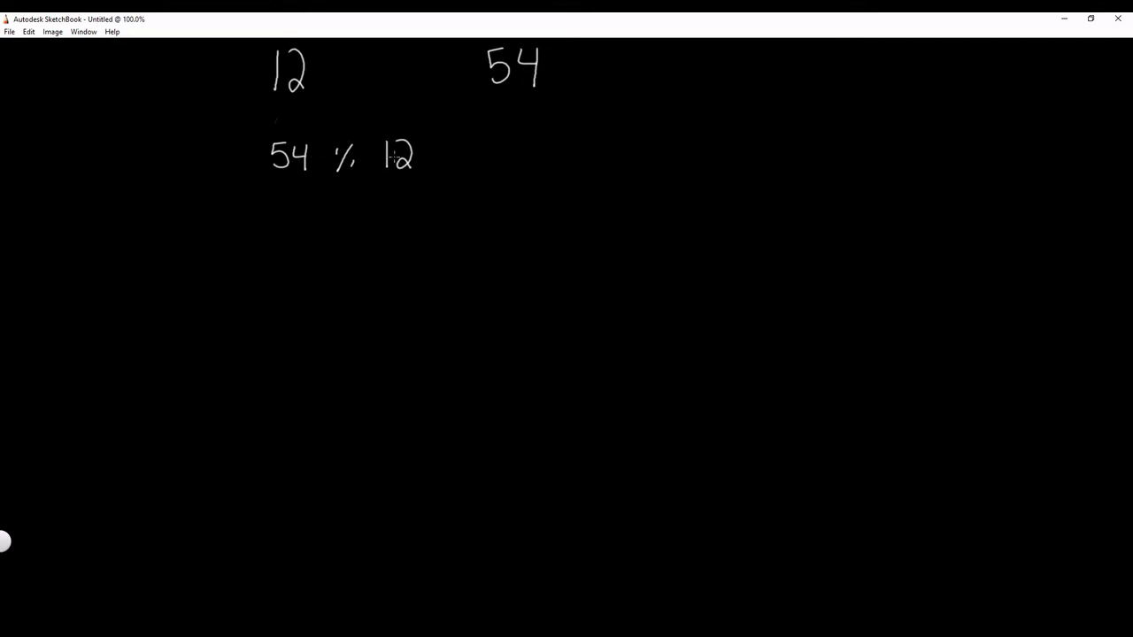
mouse_move(382, 168)
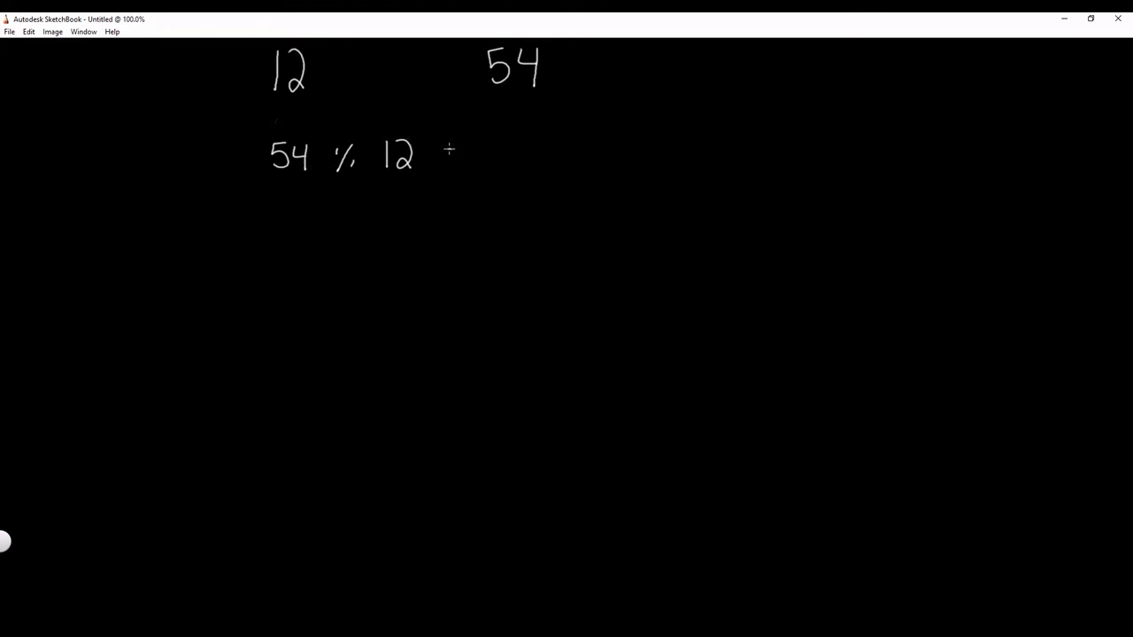
left_click_drag(451, 156, 495, 163)
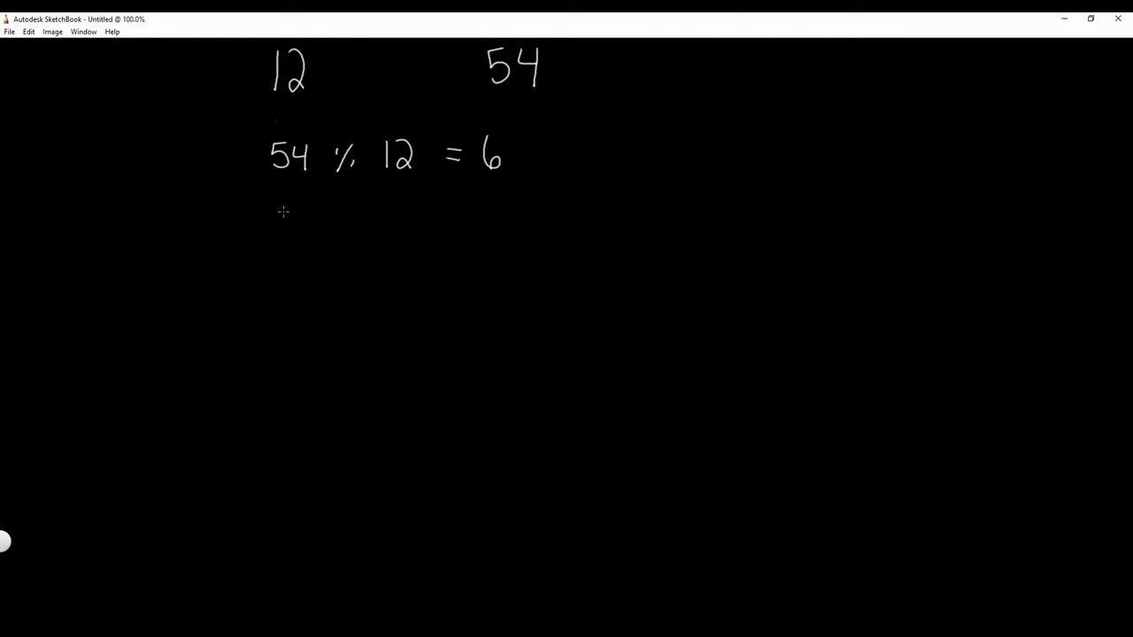
- Write 6 and 12 on a new row as the next call's arguments
left_click_drag(279, 221, 281, 262)
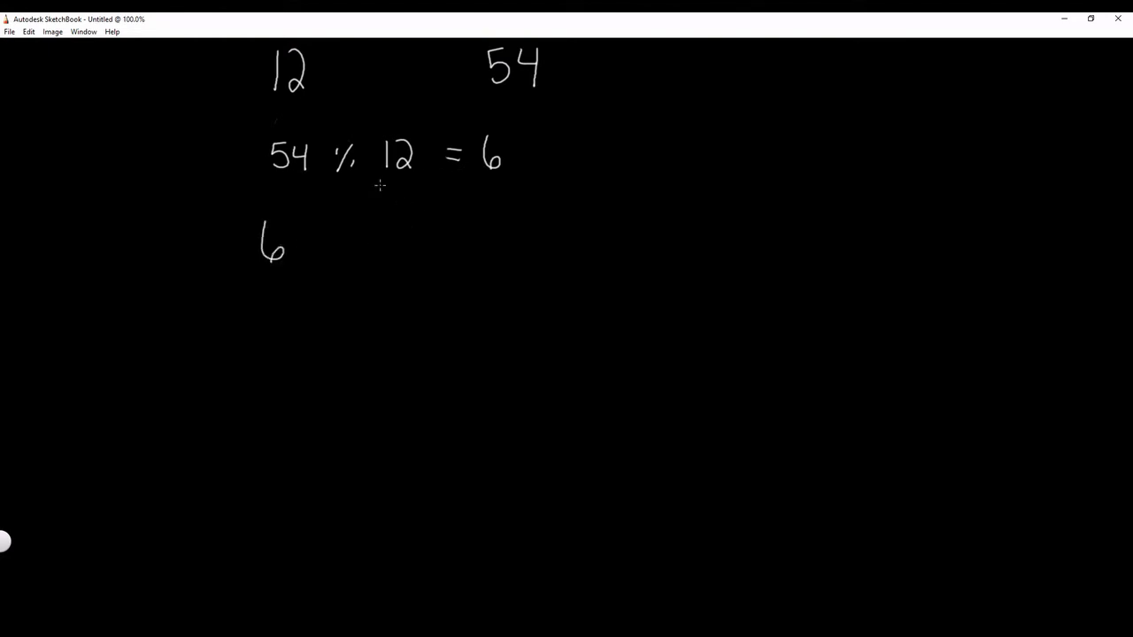
left_click_drag(410, 229, 411, 252)
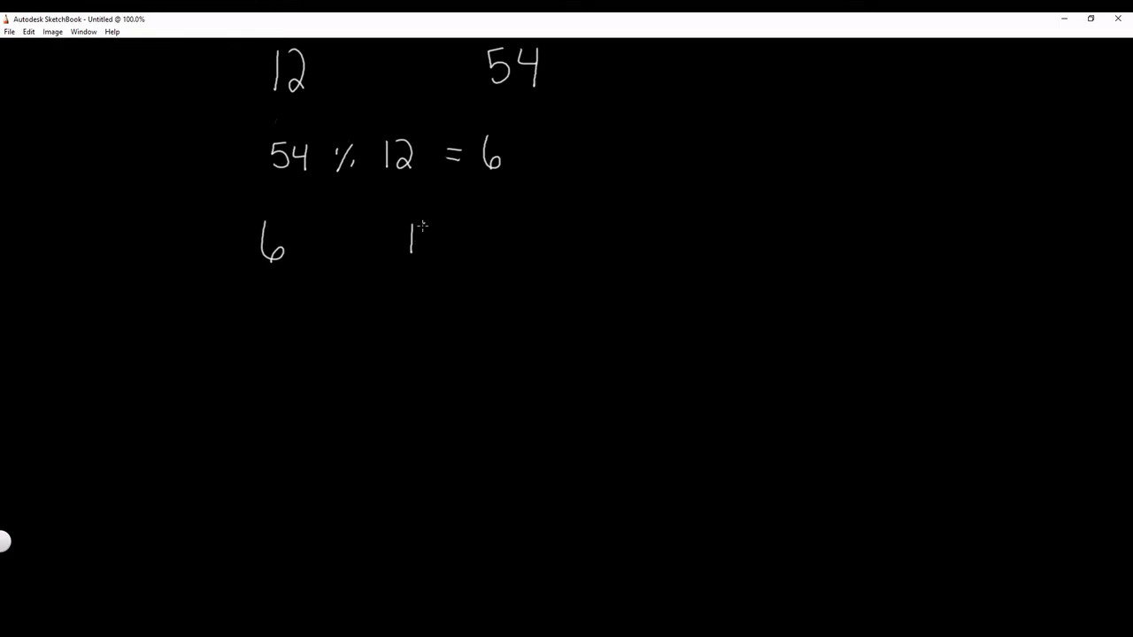
left_click_drag(416, 227, 439, 257)
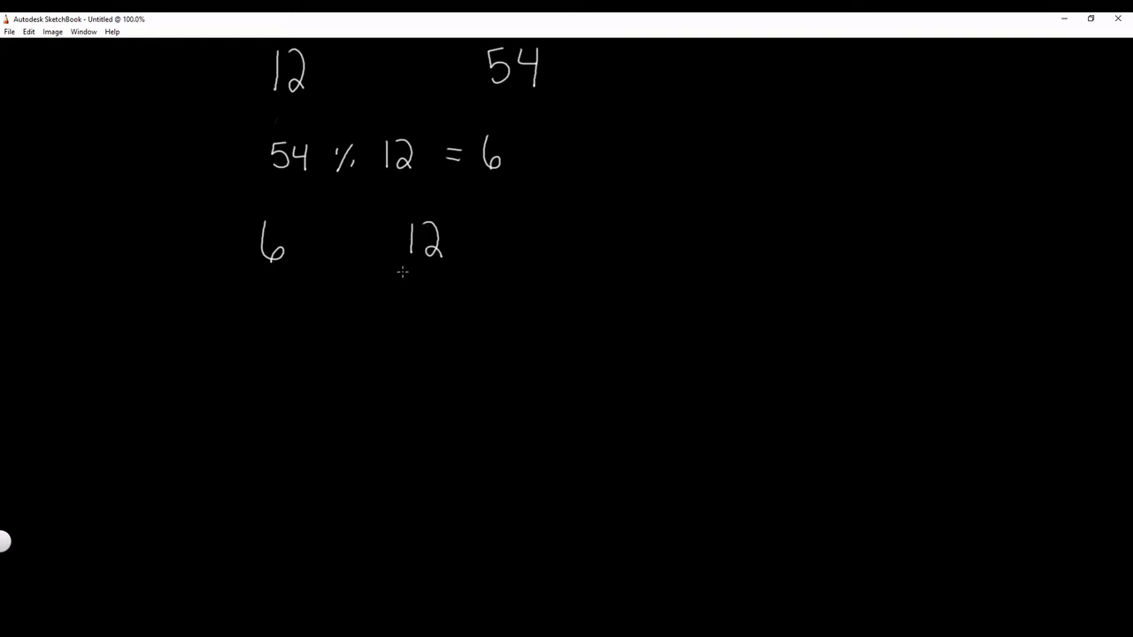
mouse_move(243, 347)
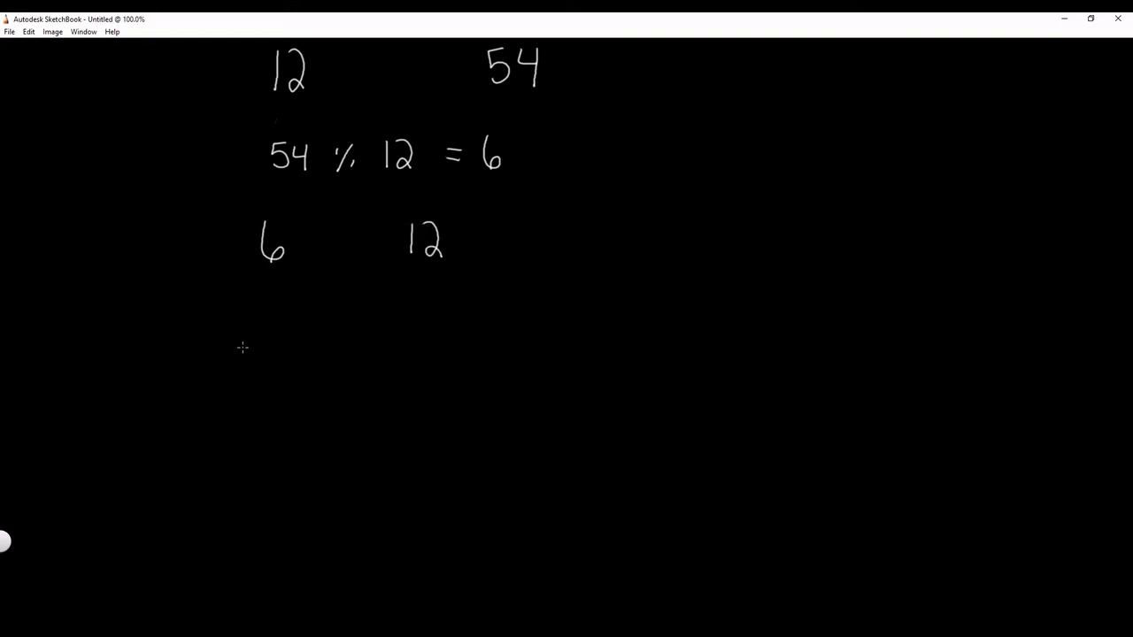
- Handwrite 12 % 6 = 0, then 0 and 6 below, underlining 0 and boxing 6 as the answer
left_click_drag(252, 354, 279, 354)
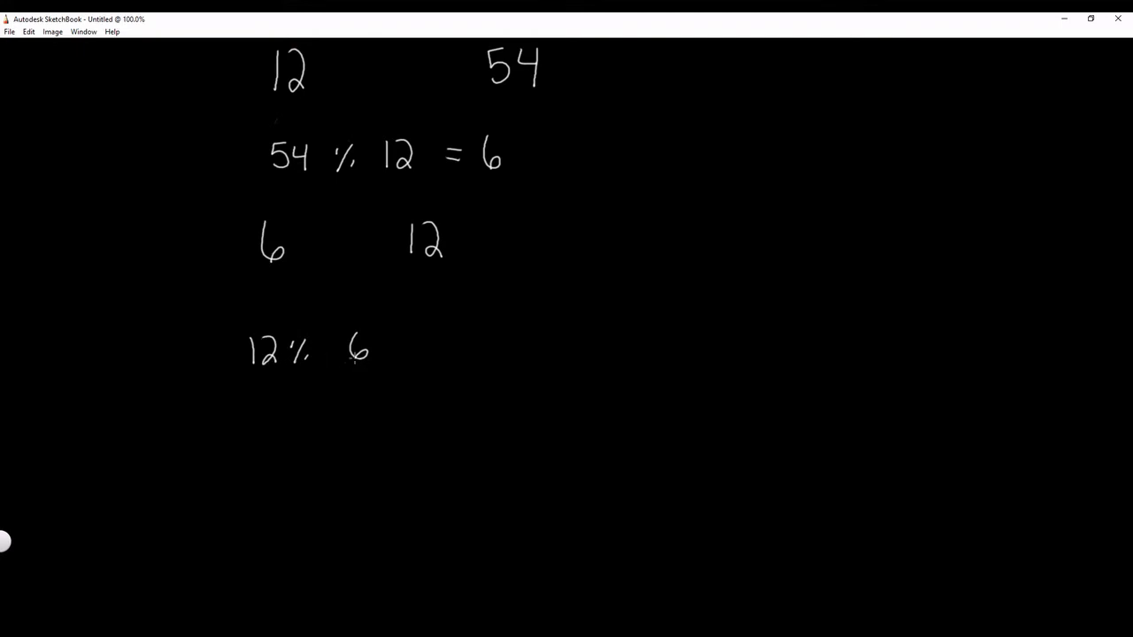
left_click_drag(411, 343, 439, 344)
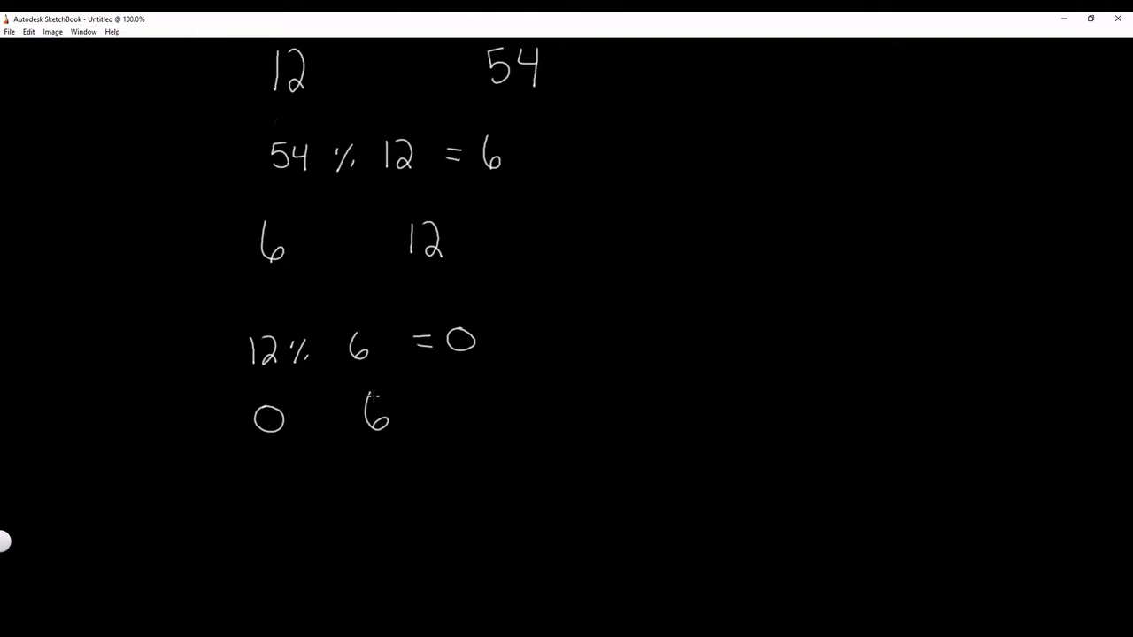
left_click_drag(251, 442, 287, 440)
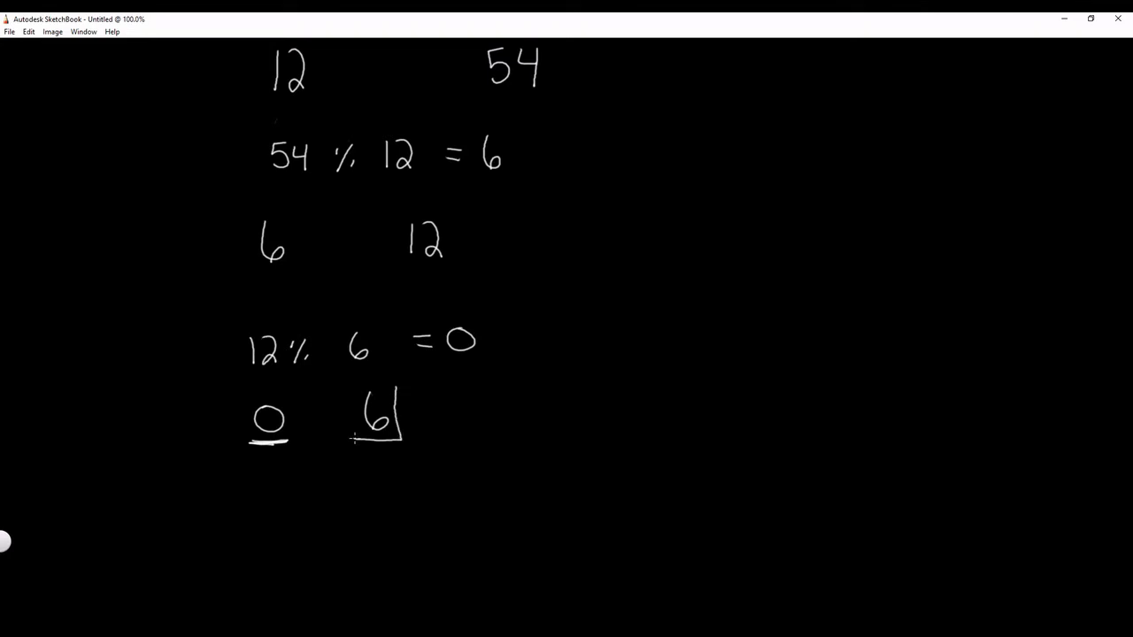
left_click_drag(347, 386, 401, 439)
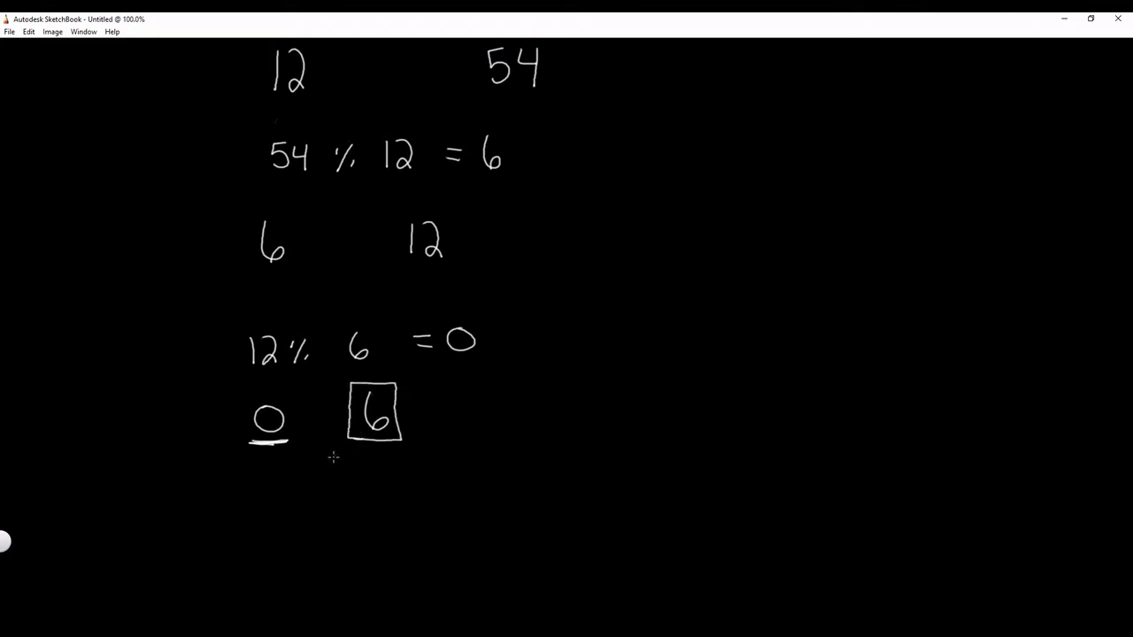
mouse_move(439, 406)
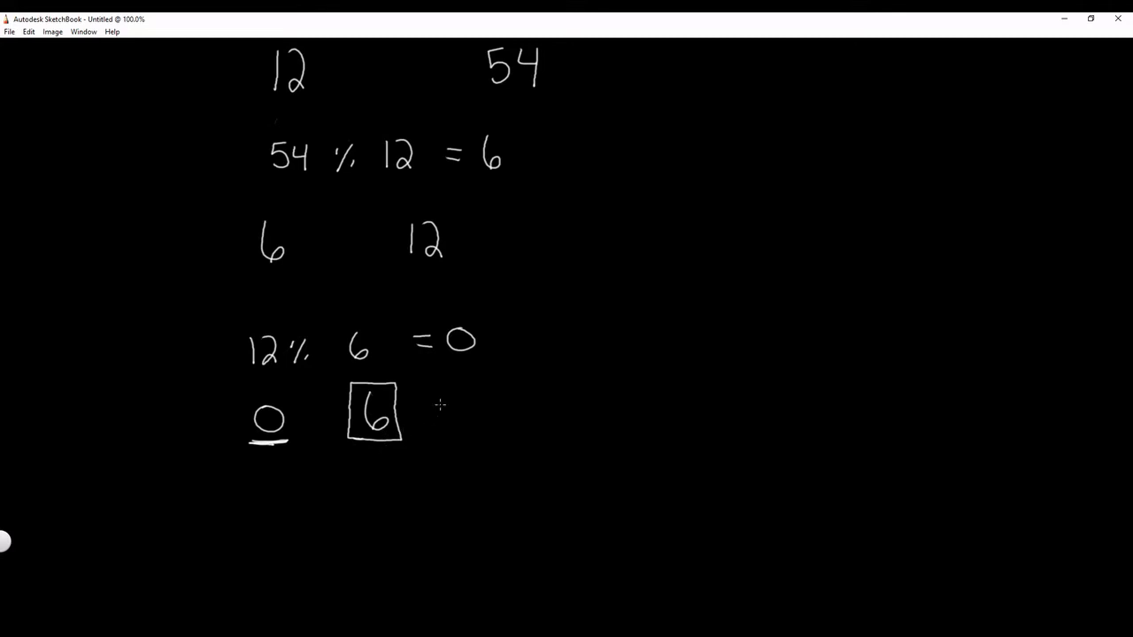
mouse_move(370, 446)
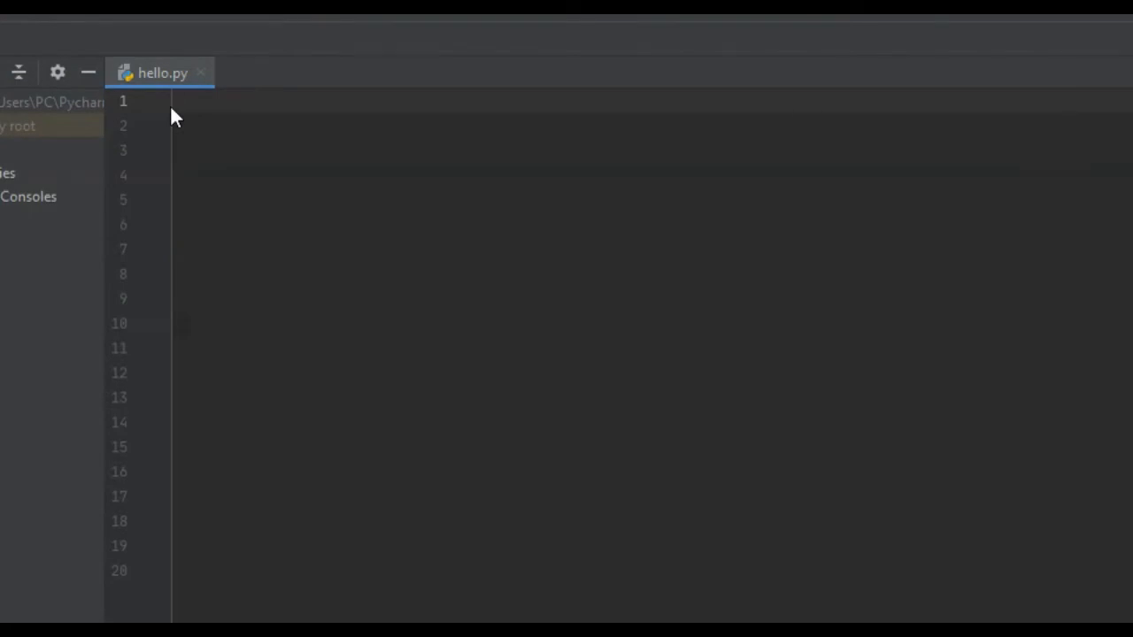
- Write the header def GCD(a,b): in hello.py
type("def GCD")
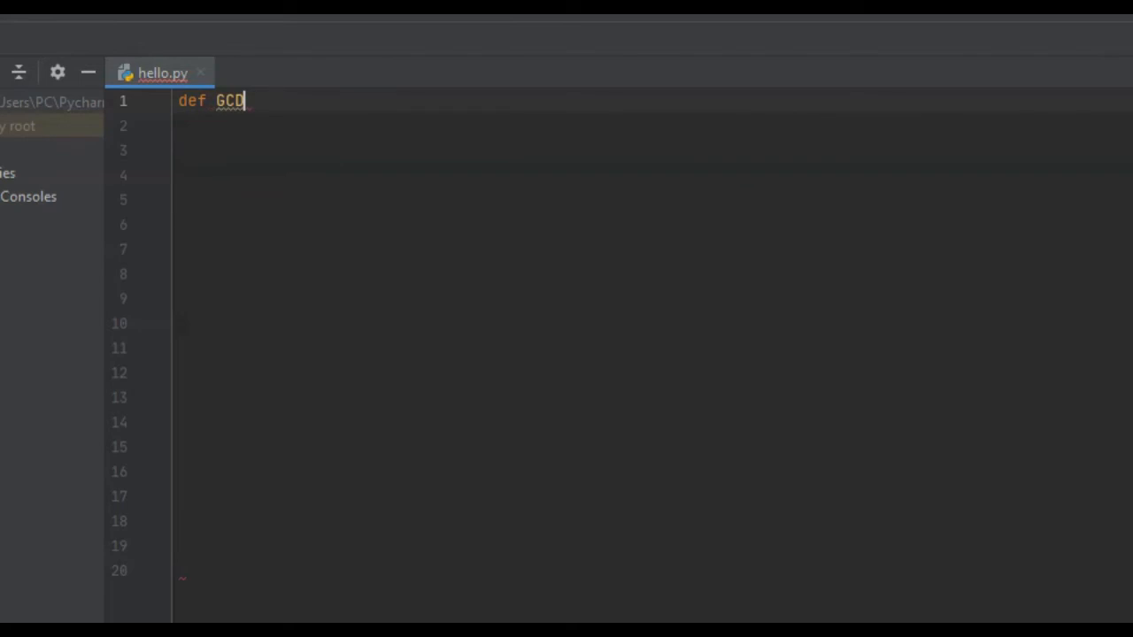
type("()")
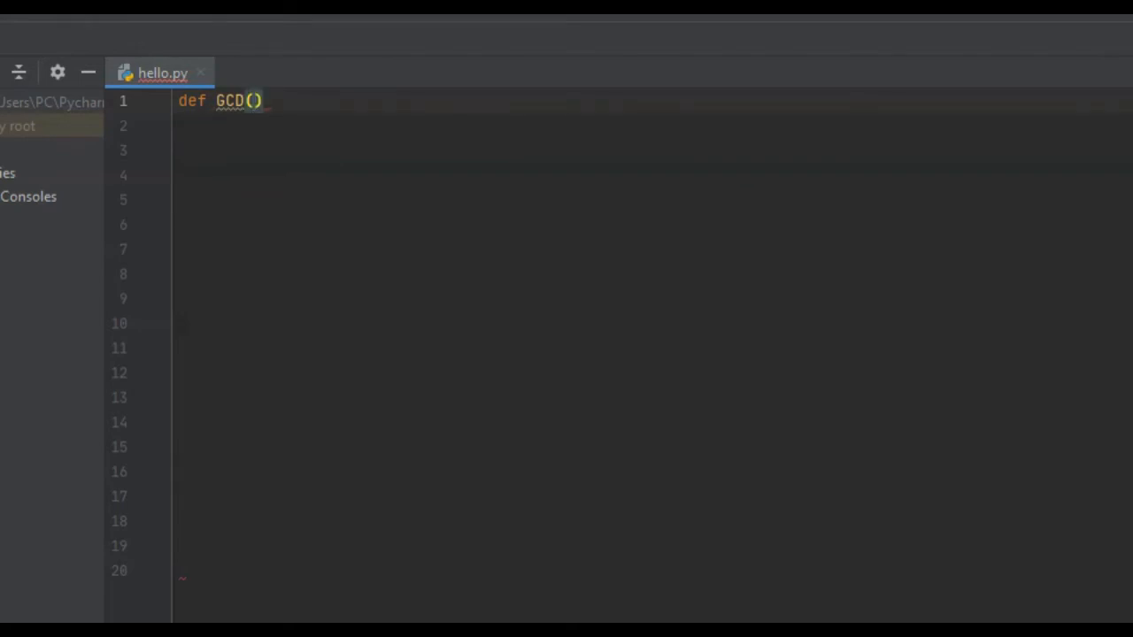
type("a,")
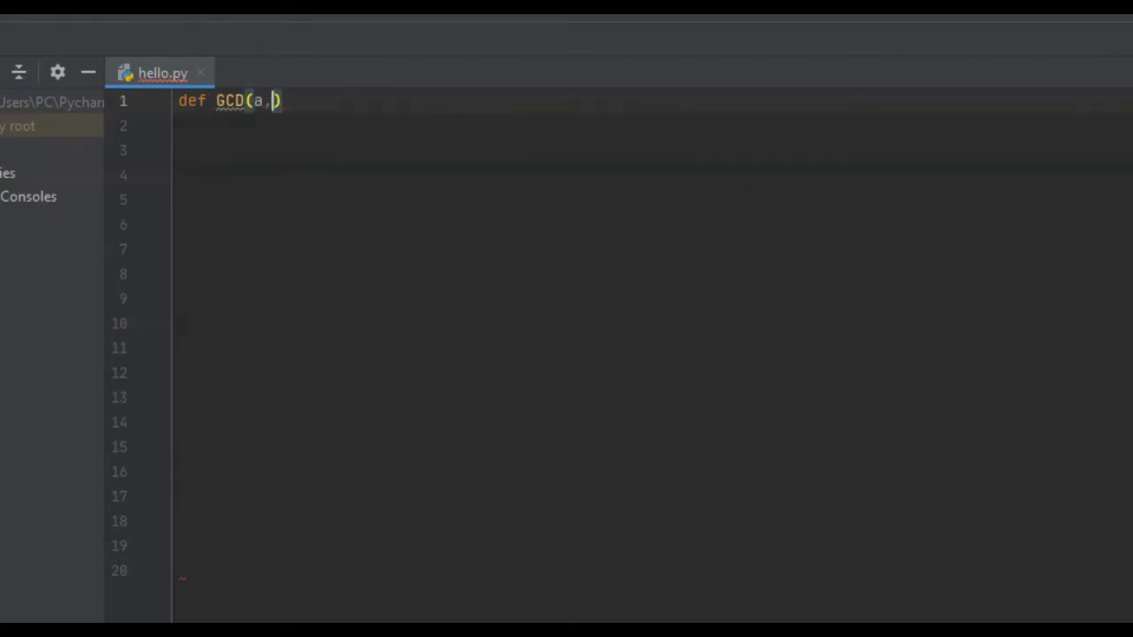
type("b):")
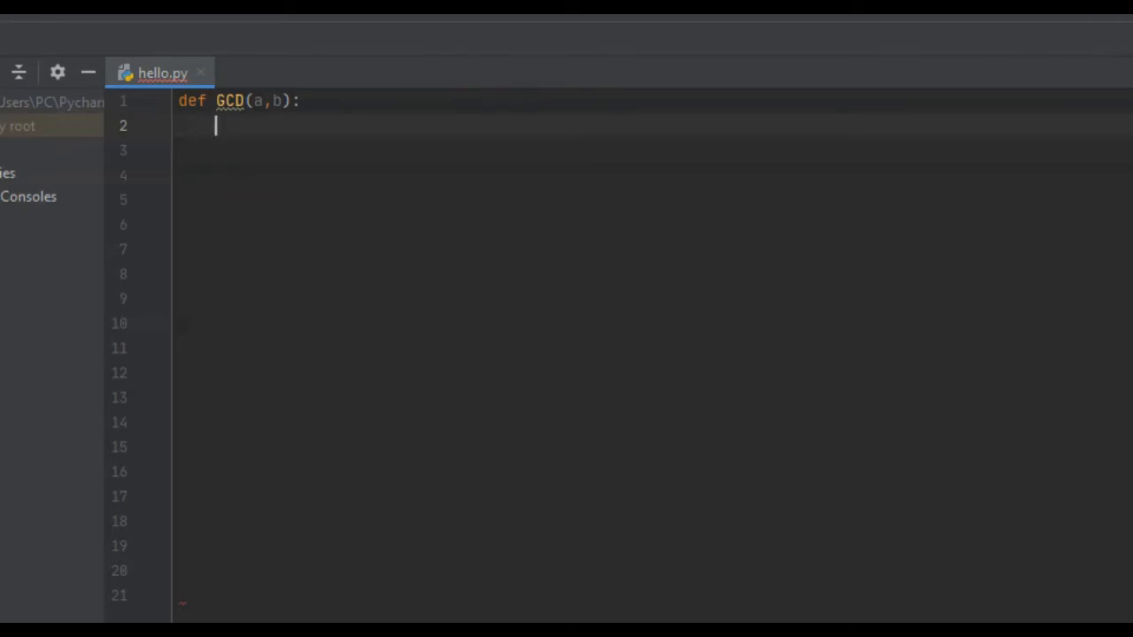
- Add the base case if b == 0: return a
type("if b == 0:")
left_click(655, 150)
type("re")
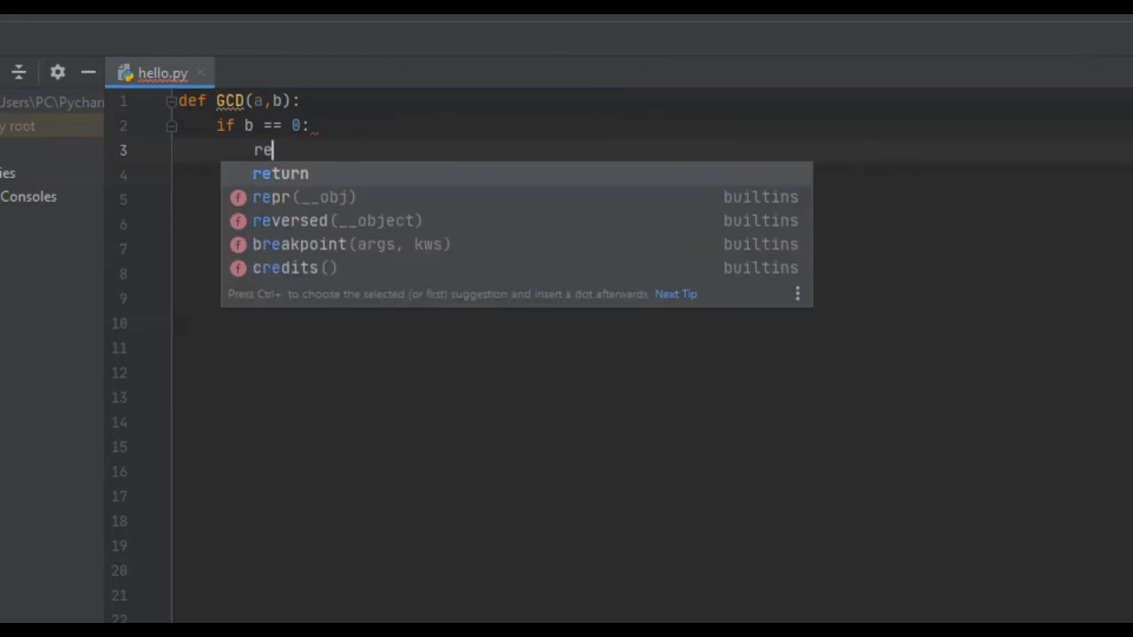
type("tu")
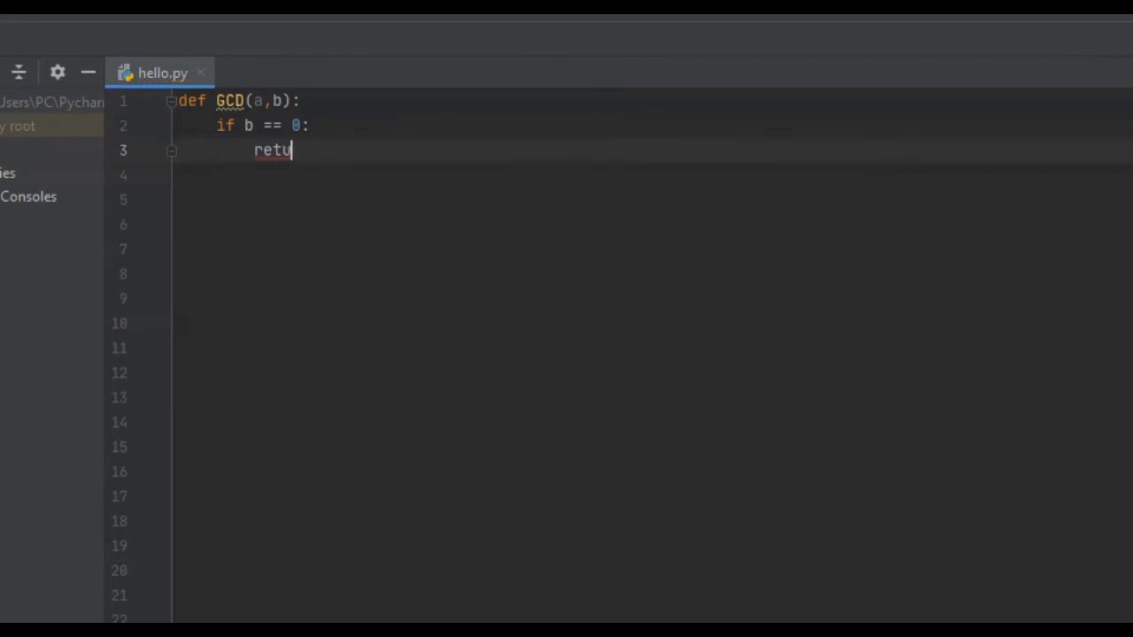
type("rn a")
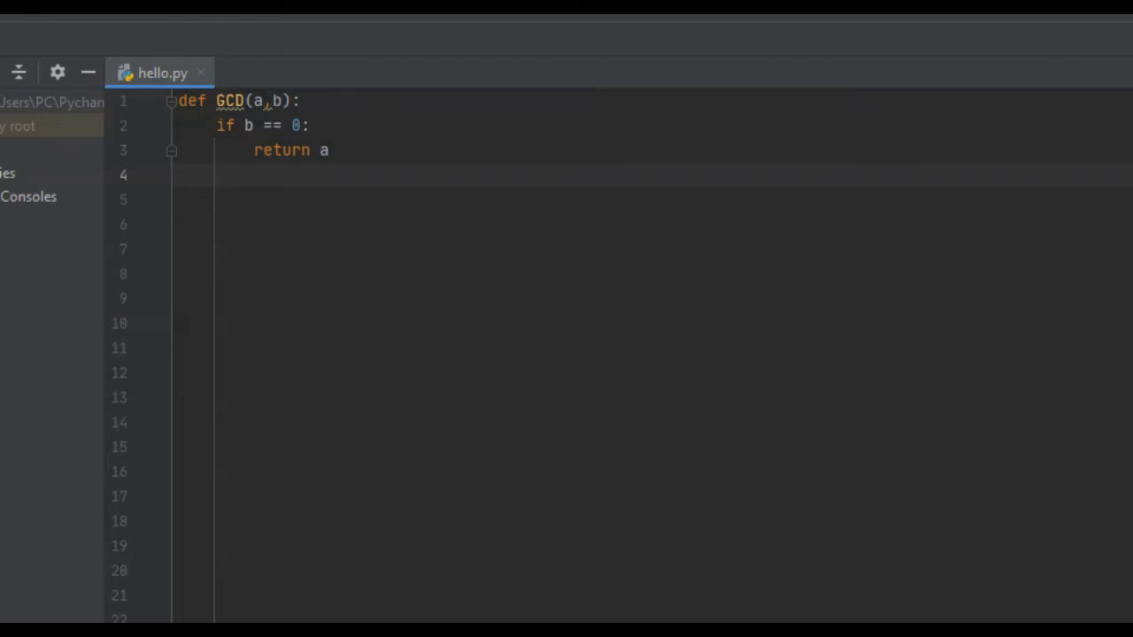
- Add else: return GCD(b, a%b) as the recursive case
type("else:")
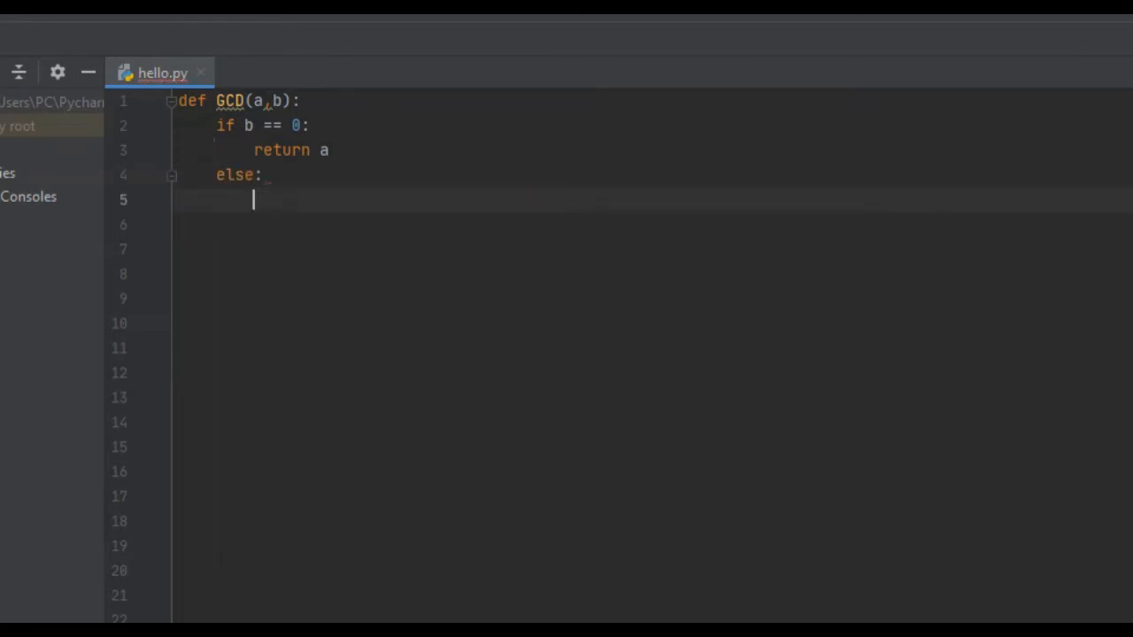
type("ret")
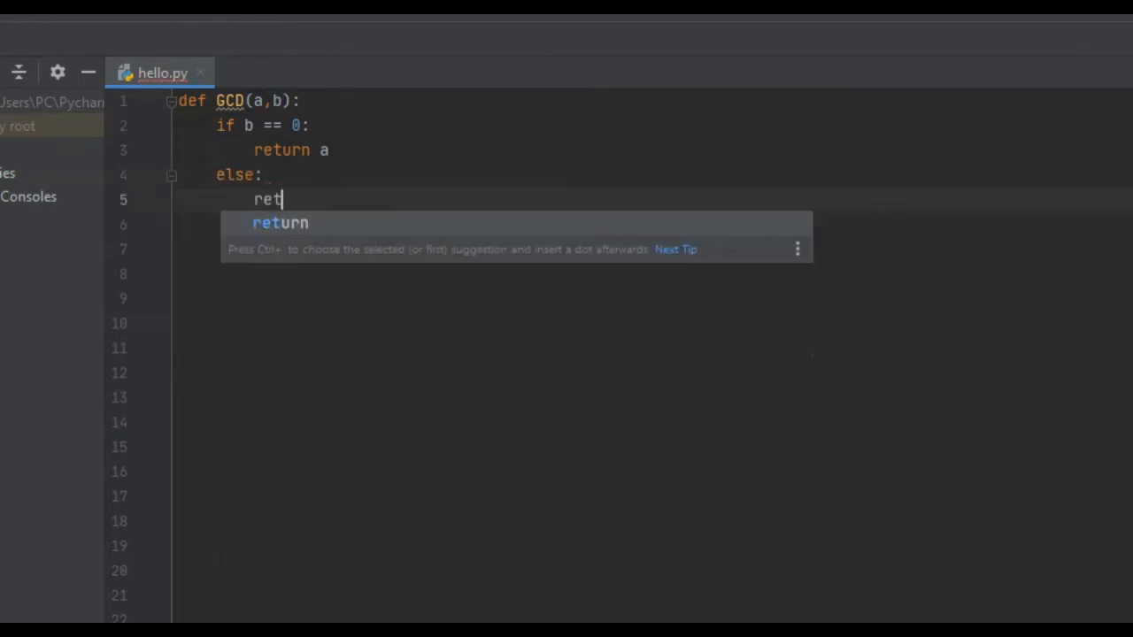
type("urn GCD(b, )")
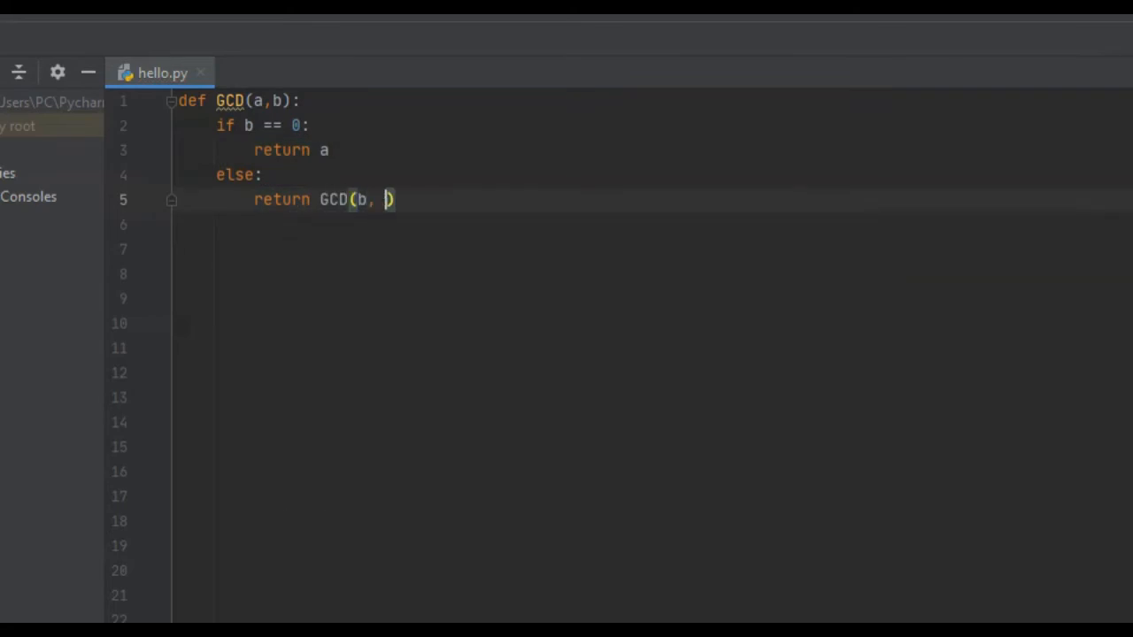
type("a%")
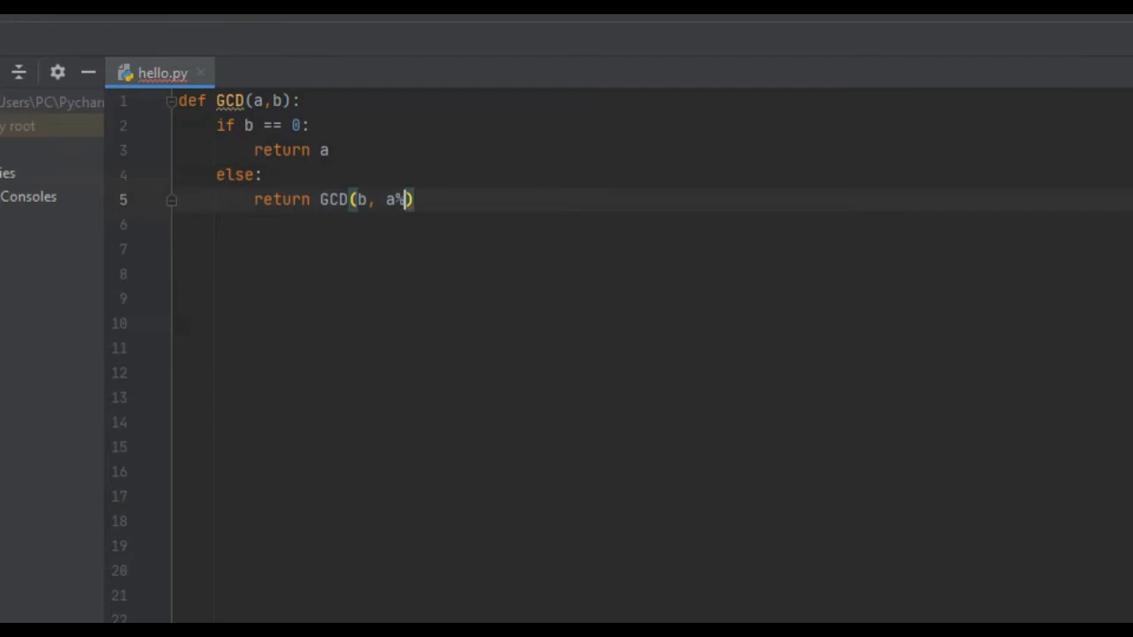
type("b")
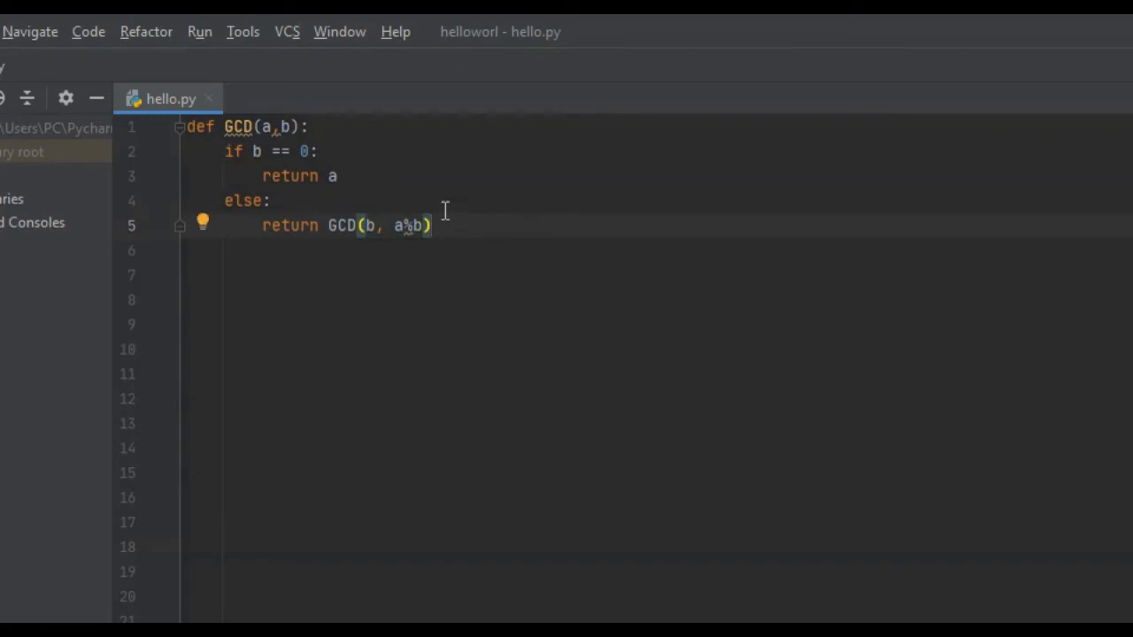
mouse_move(421, 212)
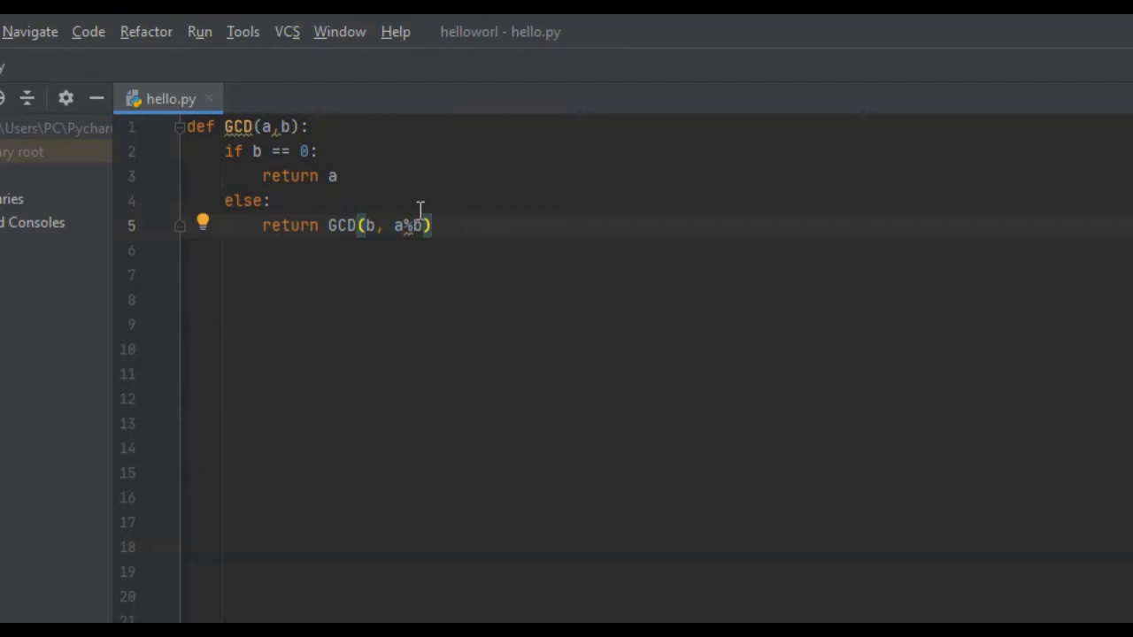
mouse_move(471, 219)
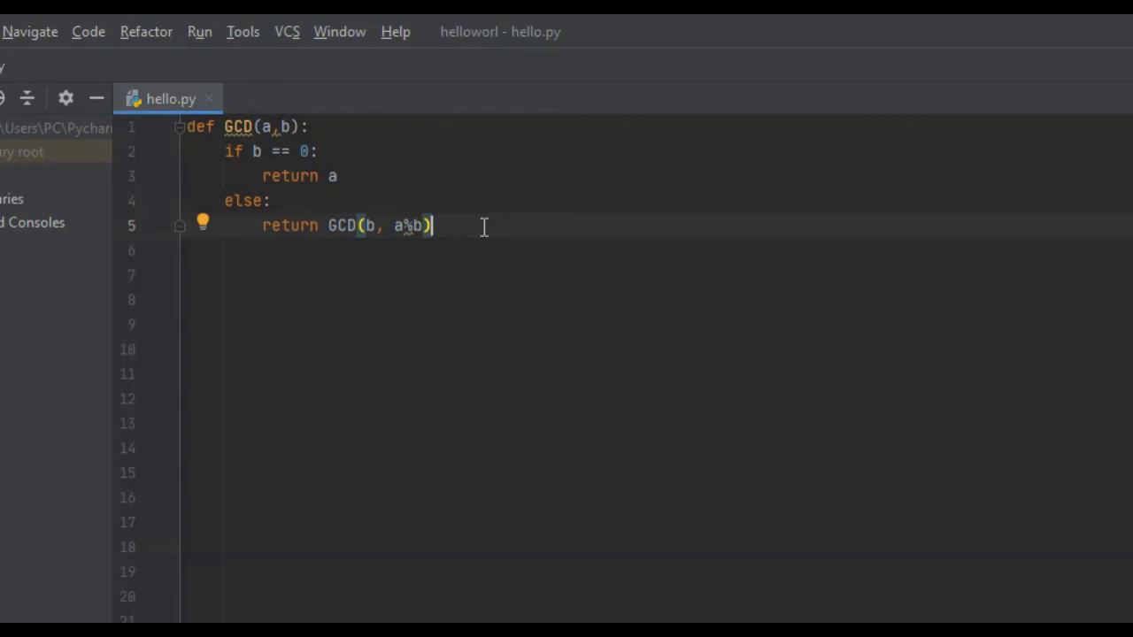
- Write print(GCD(12, 54)) and run the hello script
type("print(GCD(12")
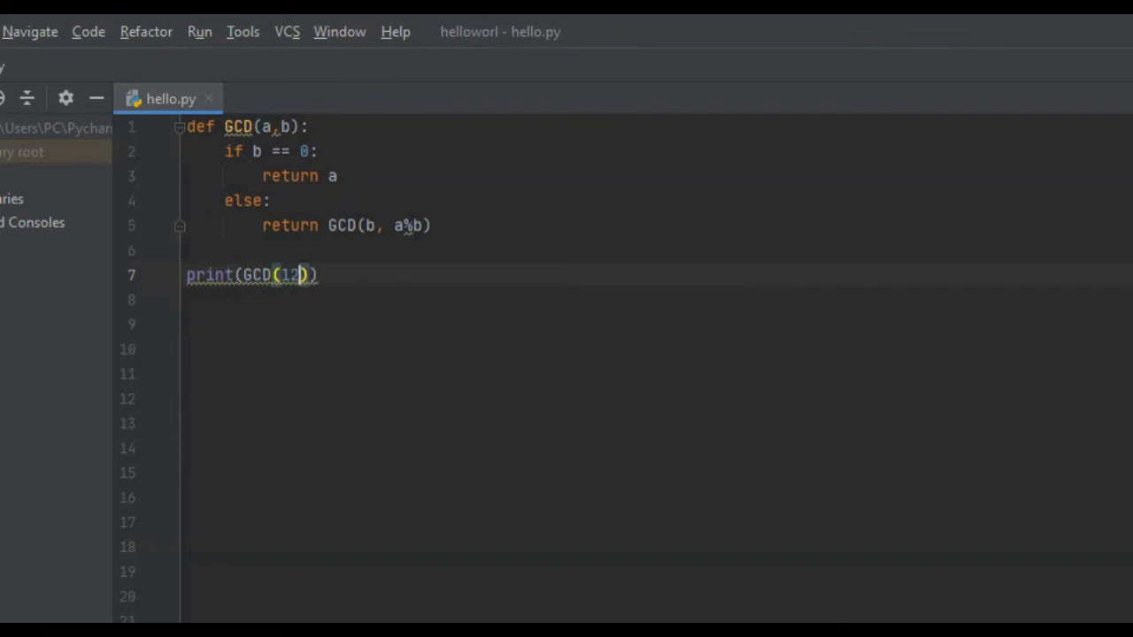
type(", 54")
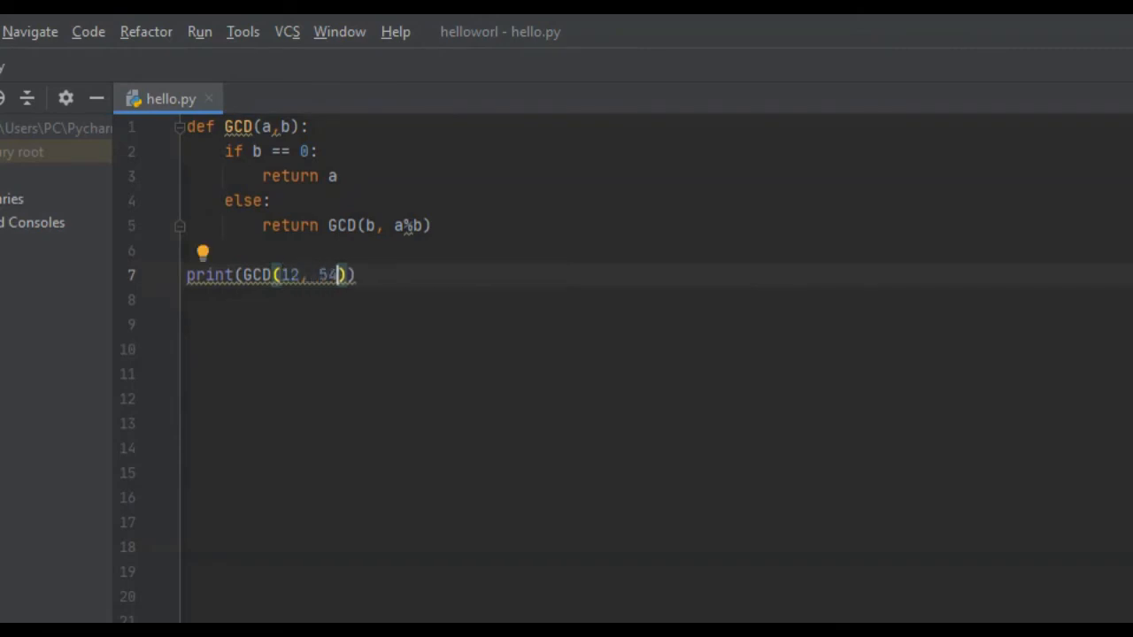
left_click(199, 32)
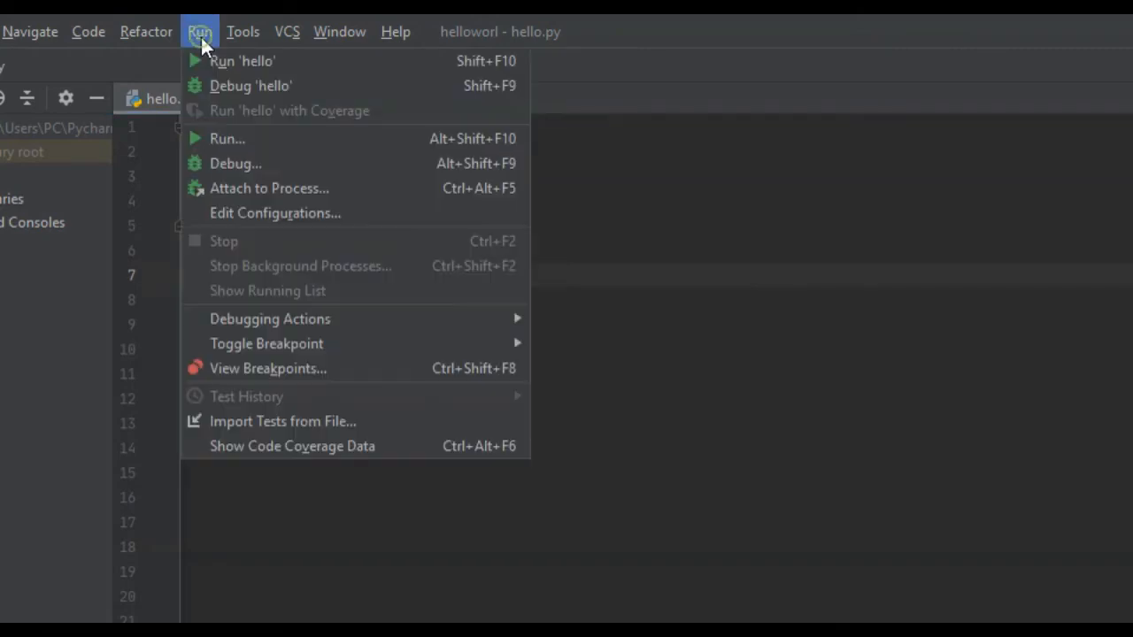
left_click(241, 61)
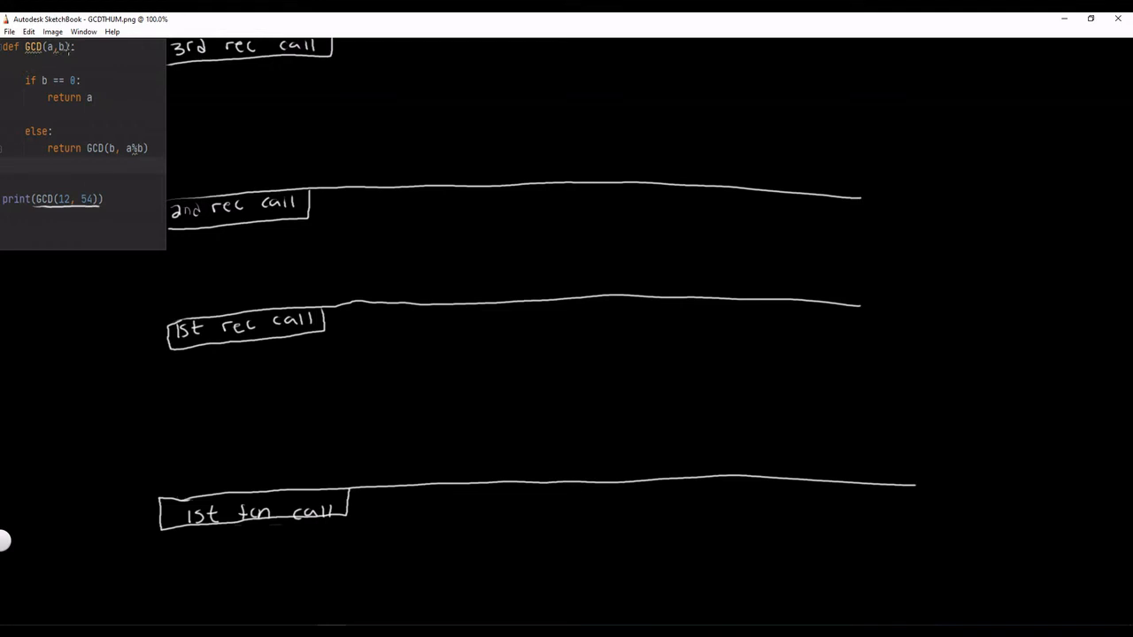
mouse_move(248, 472)
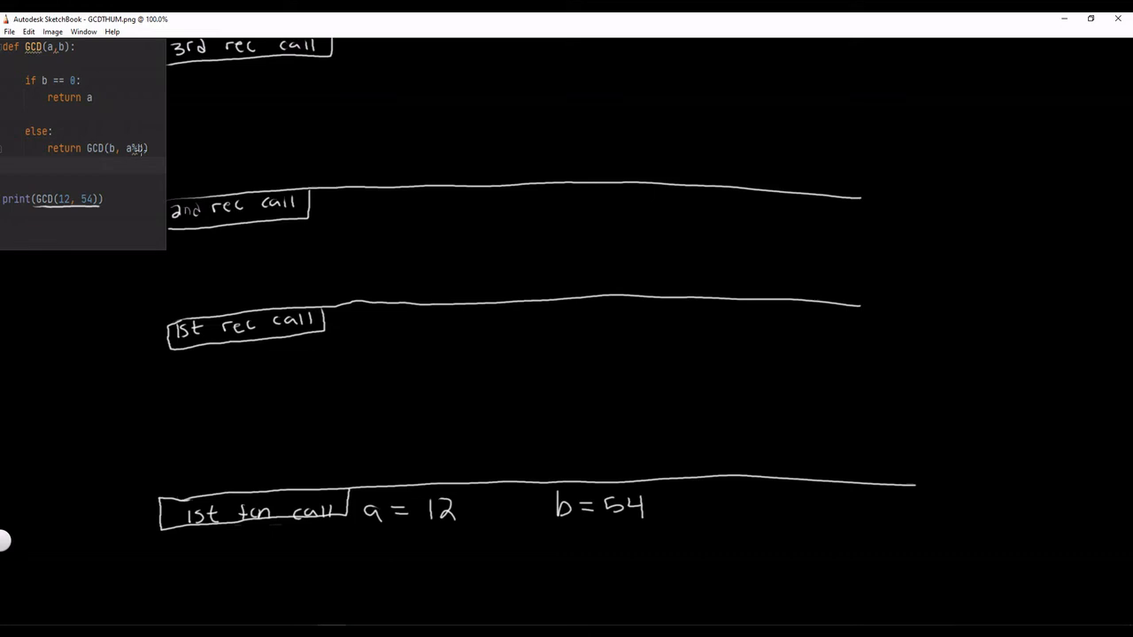
mouse_move(304, 414)
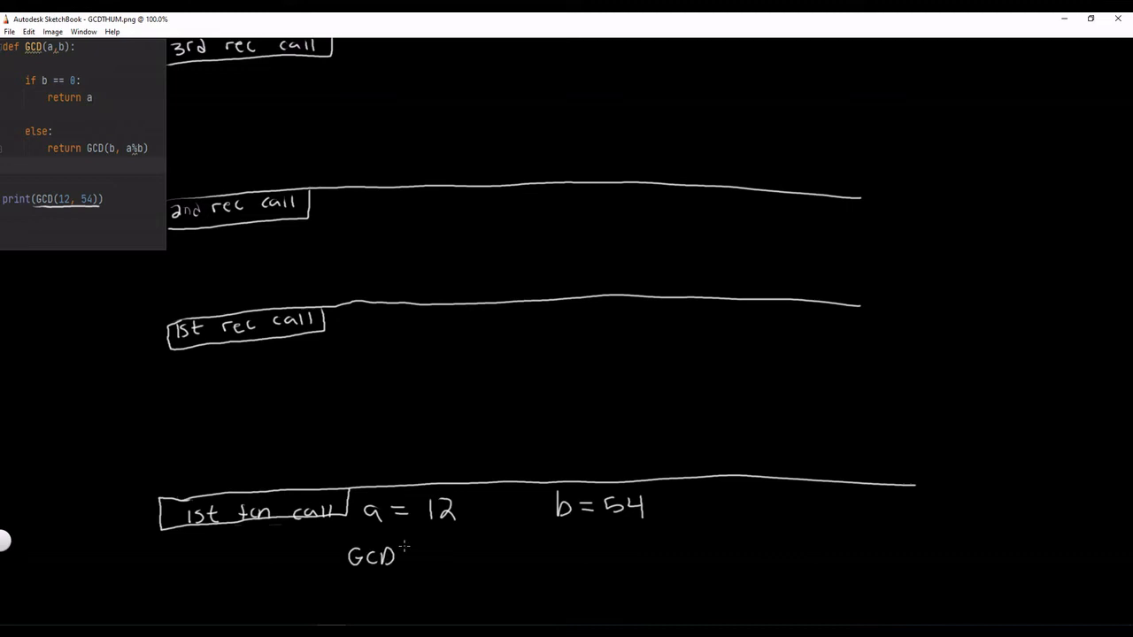
- Start the call GCD( with its arguments under a = 12, b = 54 on the 1st fn call row
left_click_drag(398, 557, 405, 558)
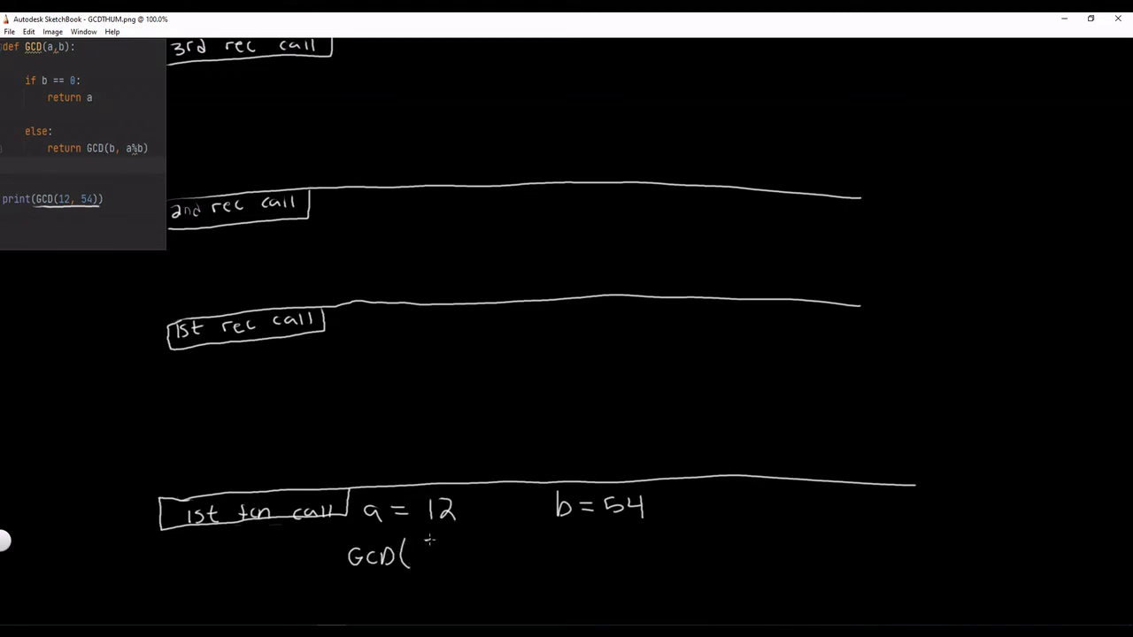
left_click_drag(416, 549, 461, 552)
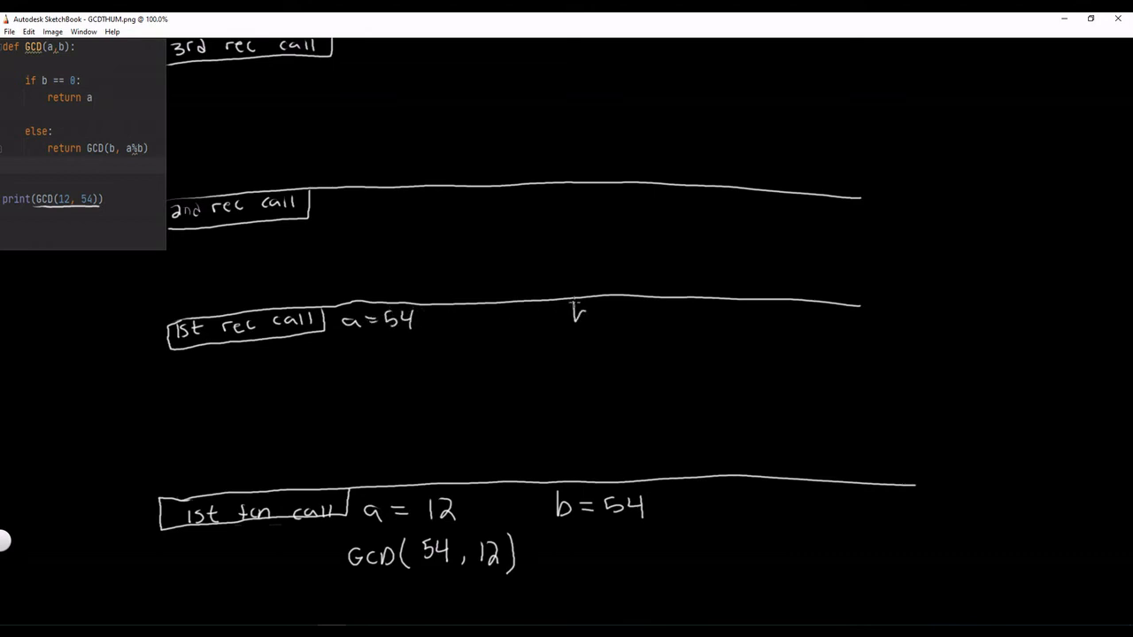
- Write b = 12 on the 1st recursive call row beside a = 54
left_click_drag(574, 315, 620, 316)
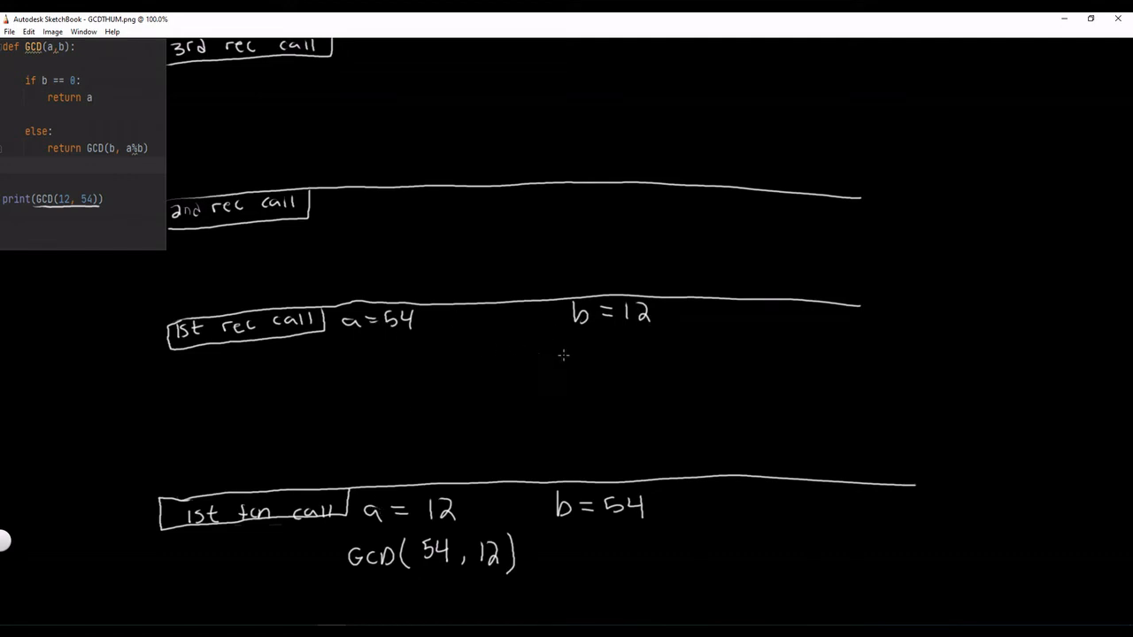
mouse_move(410, 343)
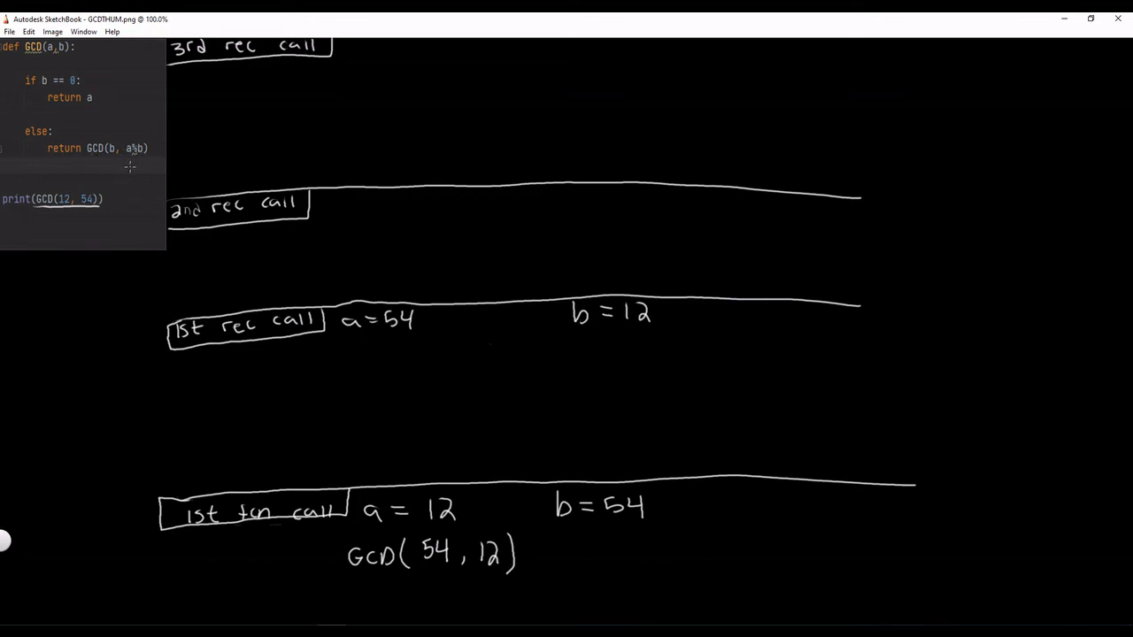
mouse_move(342, 354)
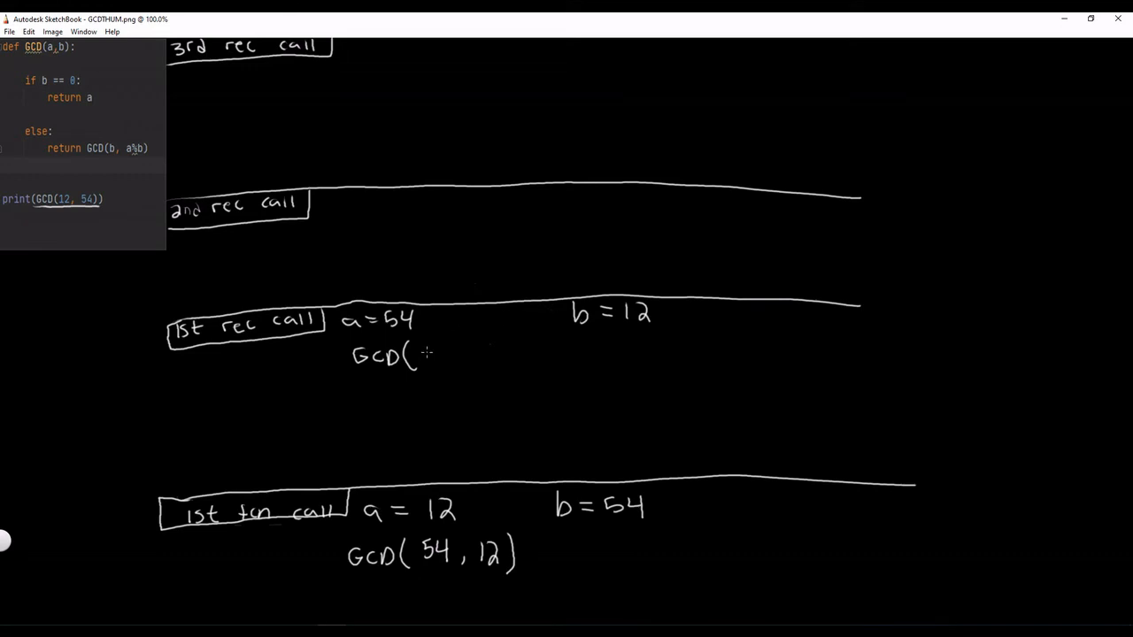
- Fill in the arguments so the 1st recursive call reads GCD(12, 6)
left_click_drag(416, 354, 452, 363)
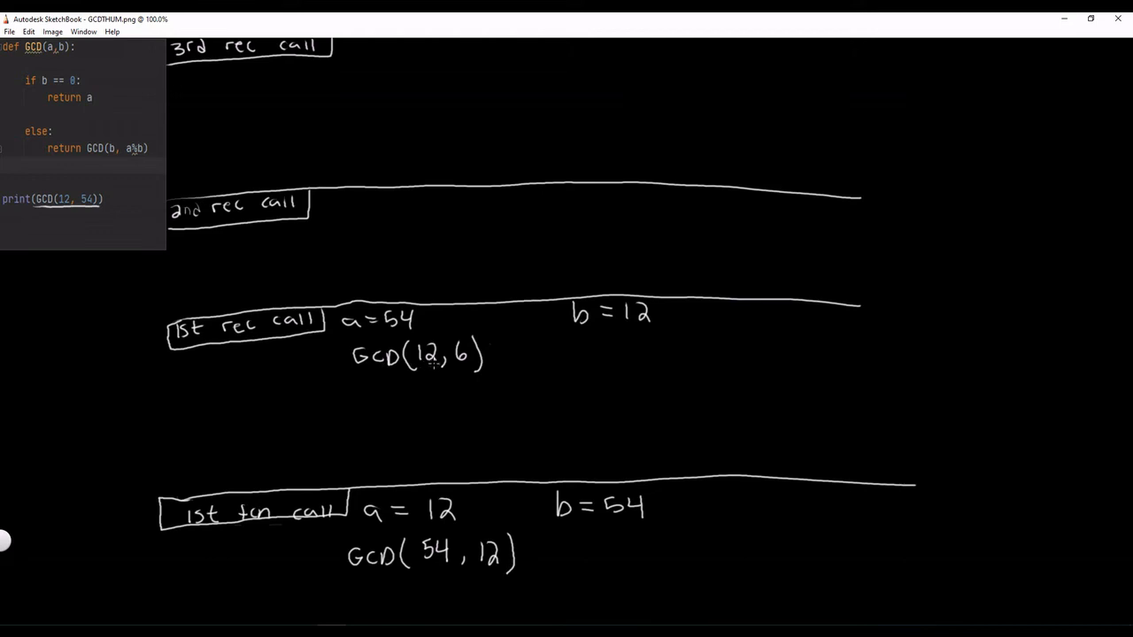
mouse_move(71, 71)
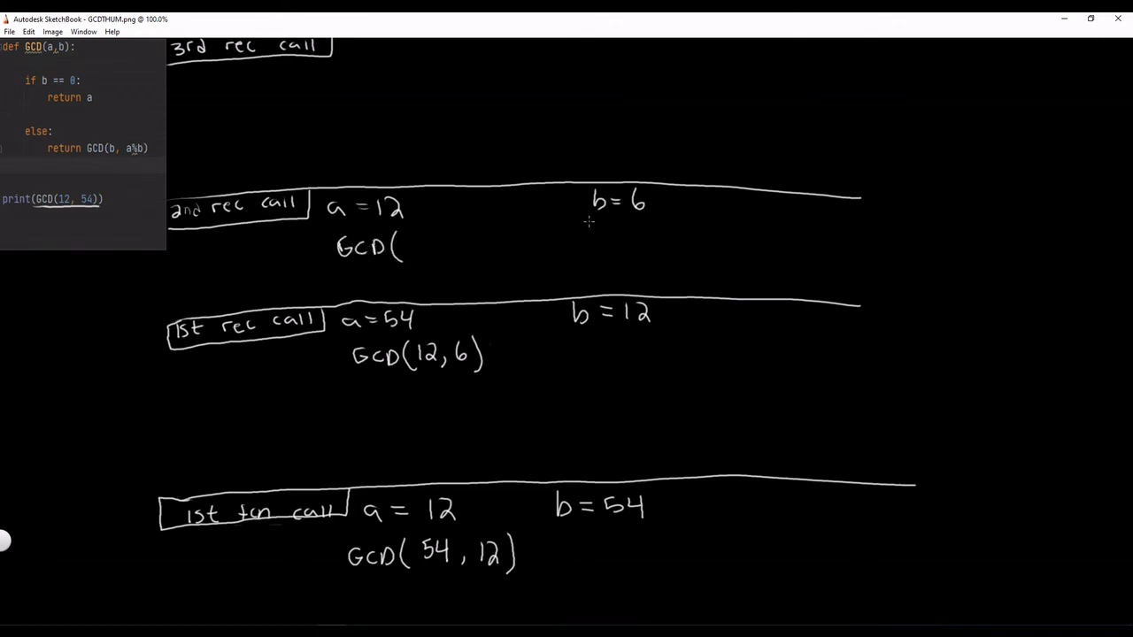
- Write GCD(6, 0) under a = 12, b = 6 on the 2nd recursive call row
left_click(410, 247)
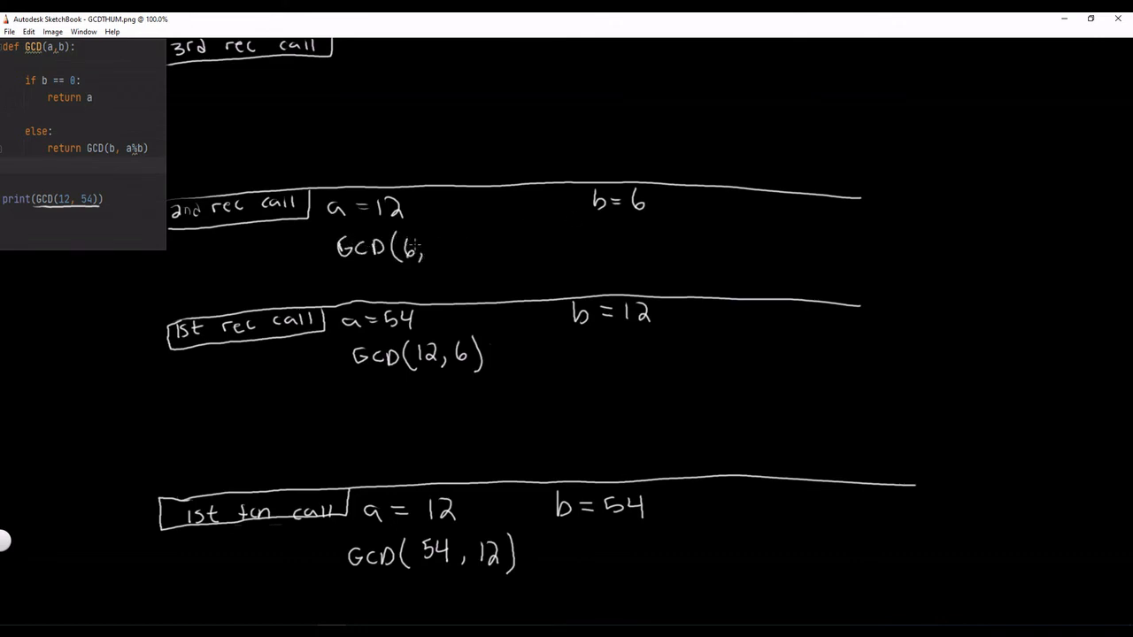
left_click(386, 216)
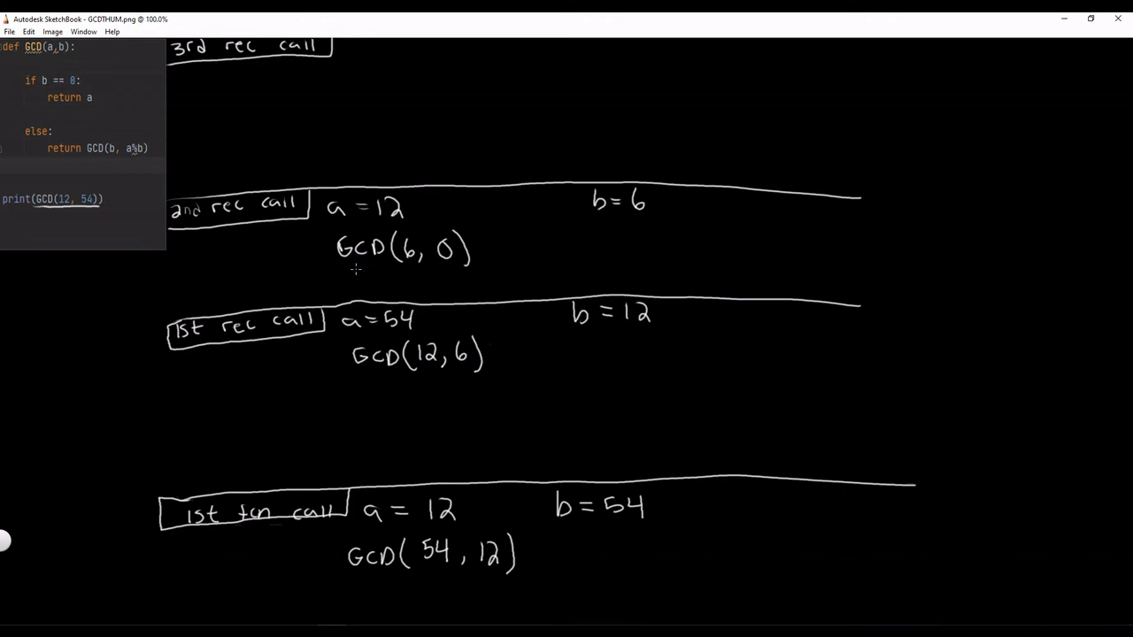
mouse_move(116, 77)
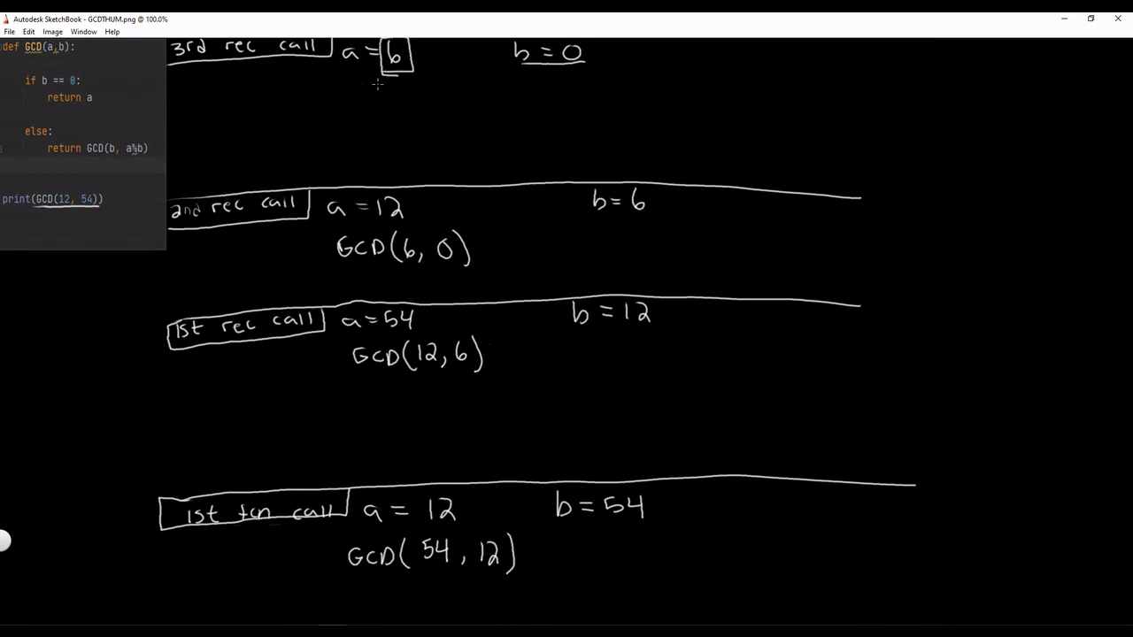
- Draw arrows carrying the boxed 6 from the 3rd call down through each GCD call
left_click_drag(404, 67, 416, 120)
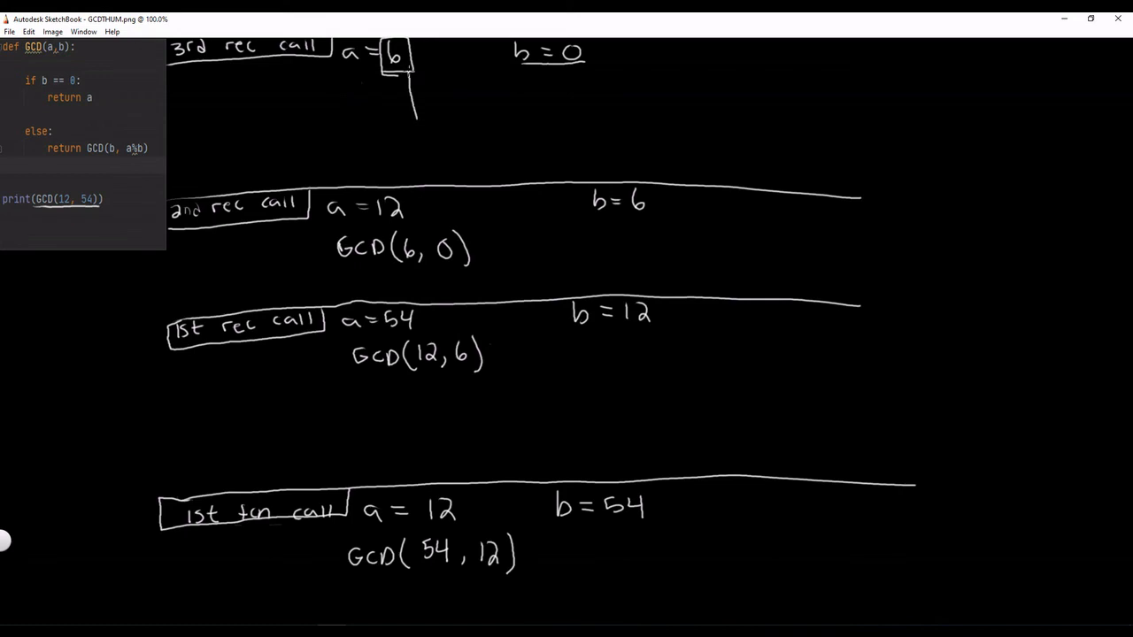
left_click_drag(411, 106, 429, 229)
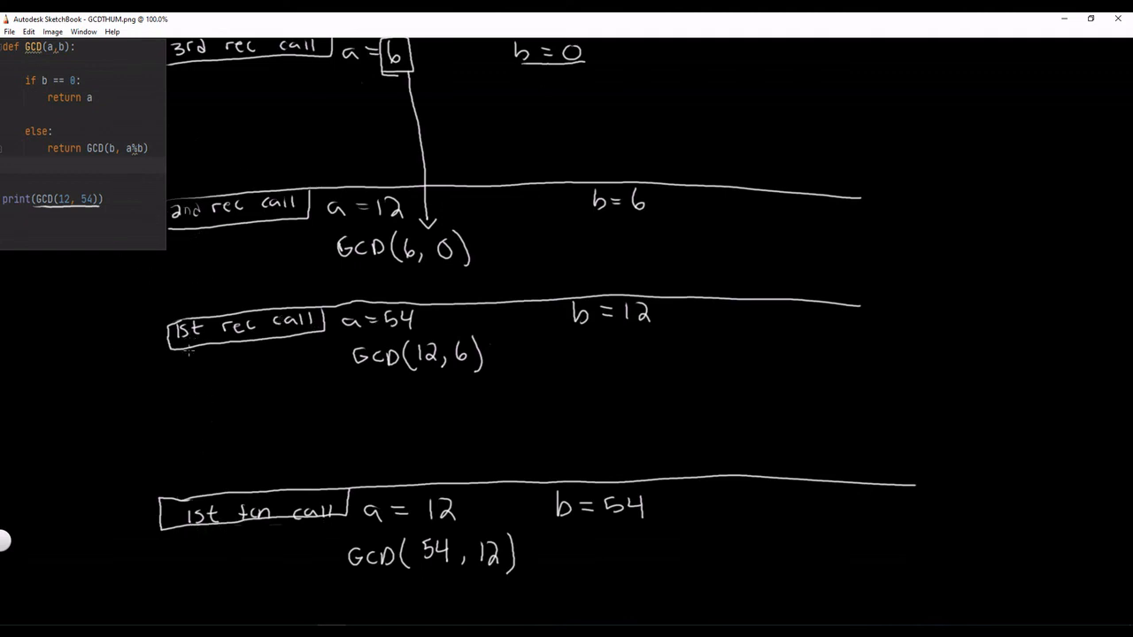
mouse_move(256, 44)
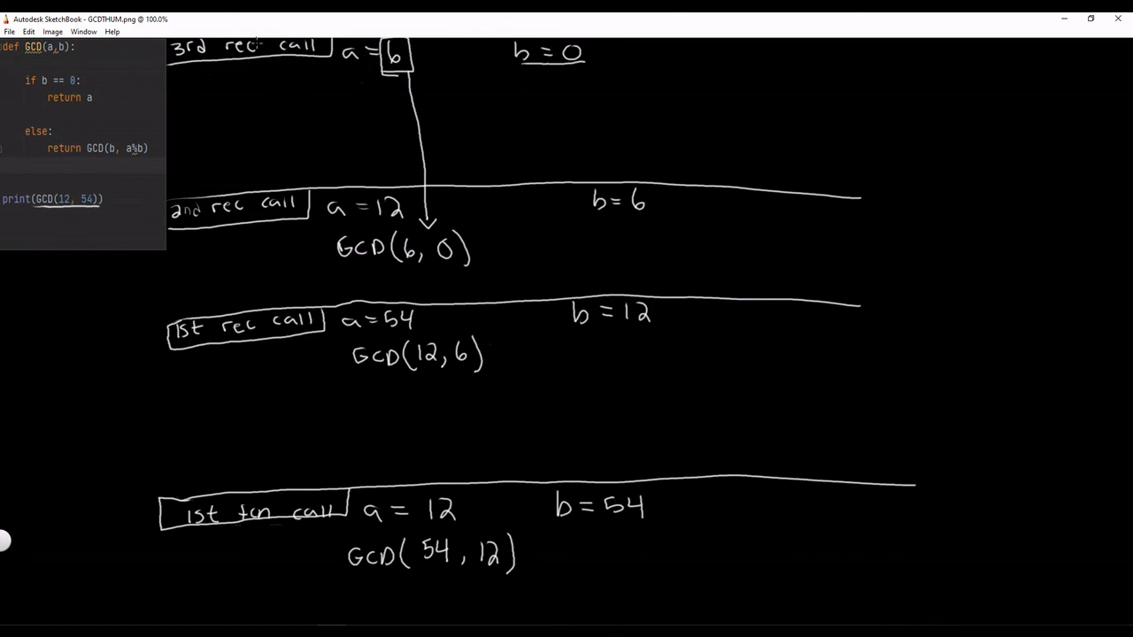
mouse_move(429, 78)
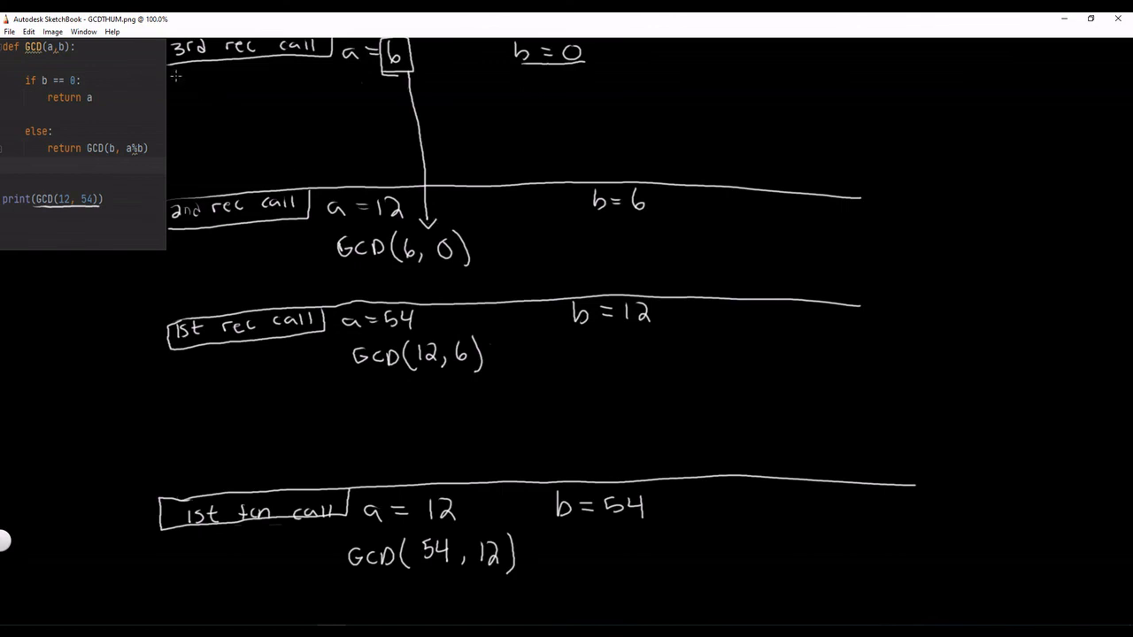
left_click_drag(168, 83, 690, 92)
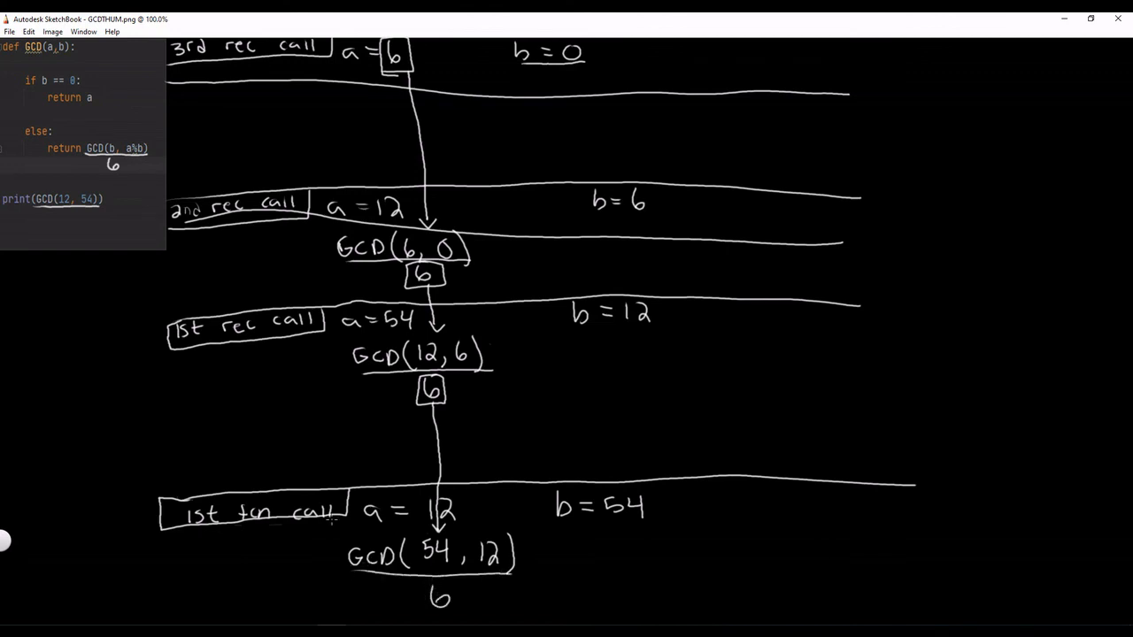
left_click_drag(133, 362, 705, 376)
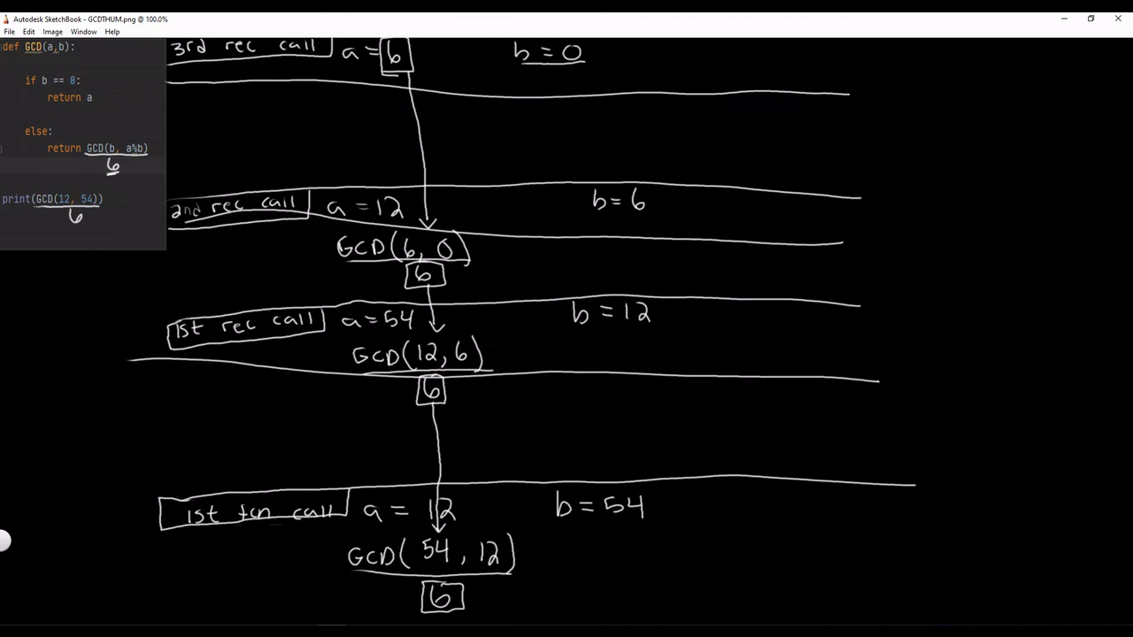
mouse_move(369, 344)
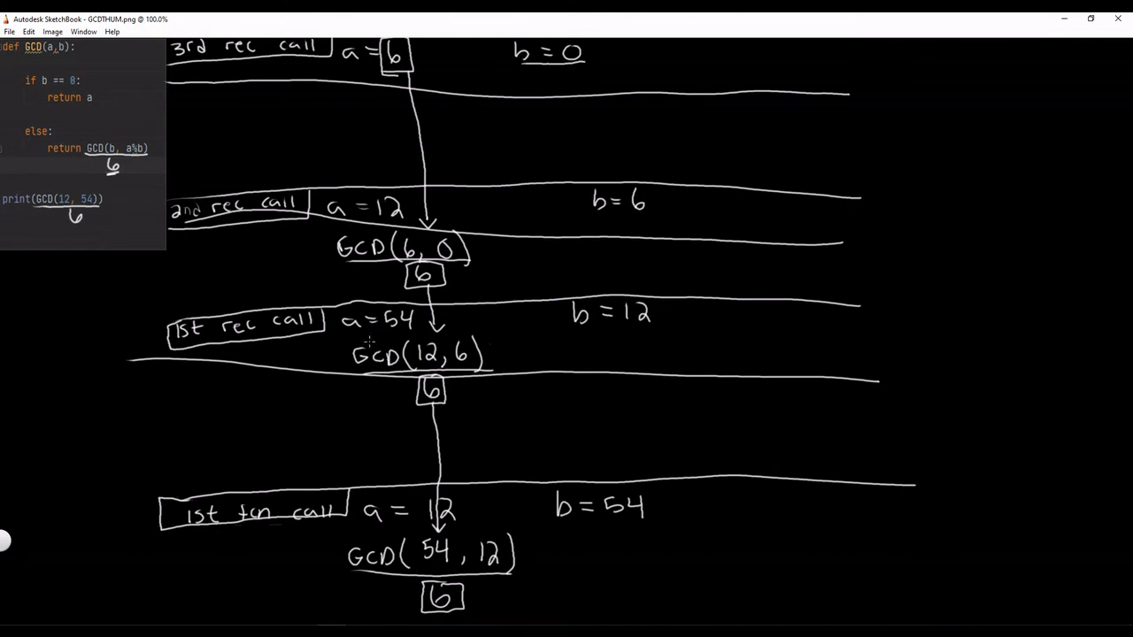
mouse_move(370, 341)
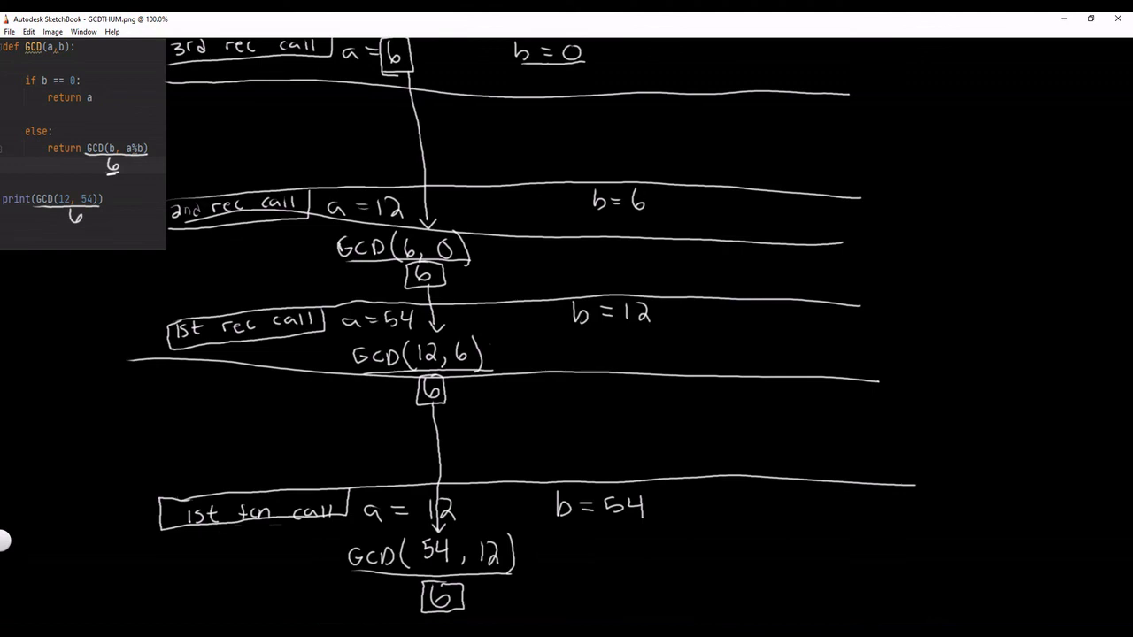